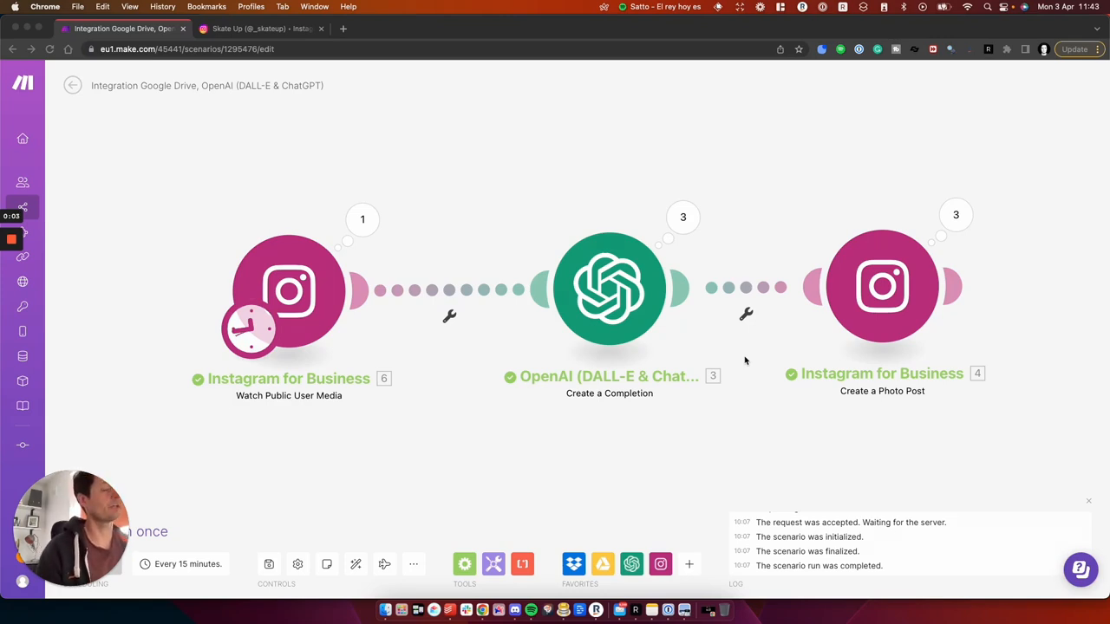
mouse_move(558, 219)
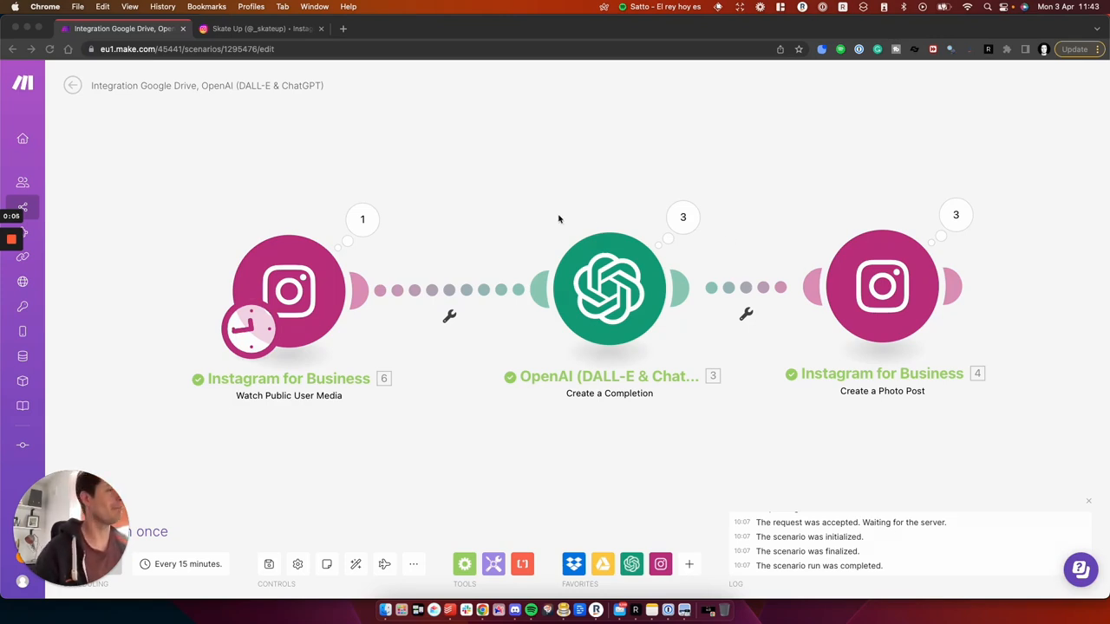
mouse_move(533, 215)
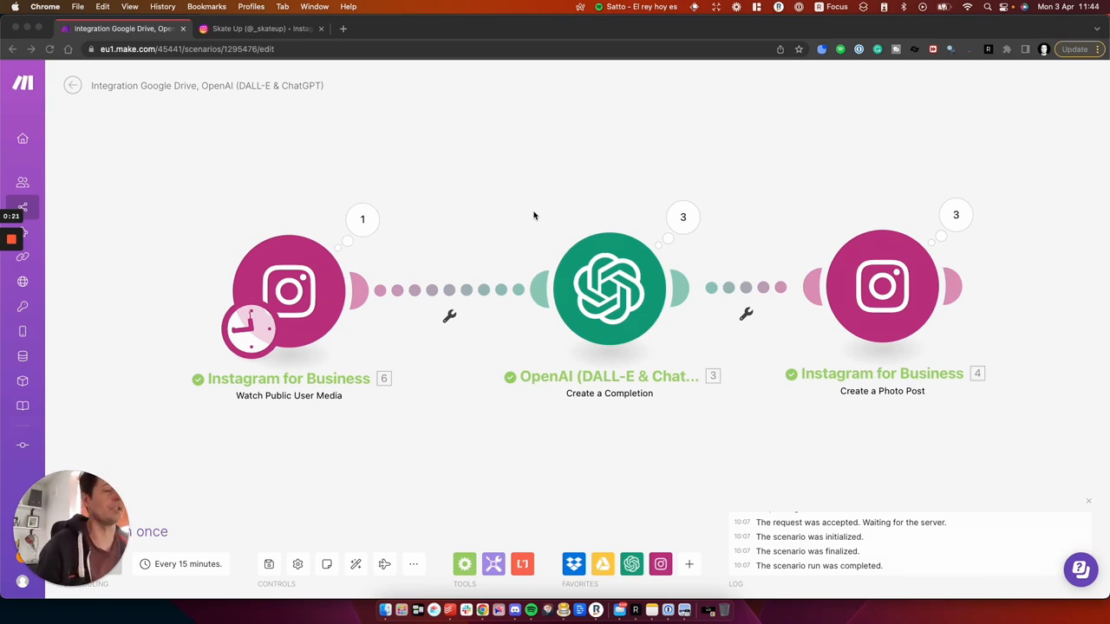
mouse_move(207, 197)
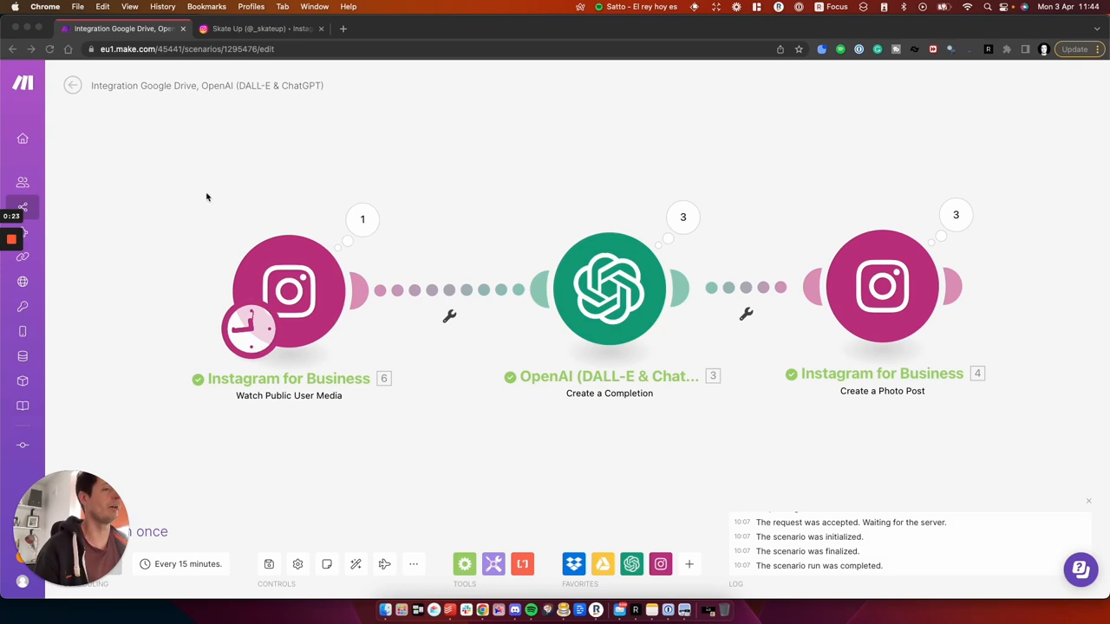
mouse_move(176, 216)
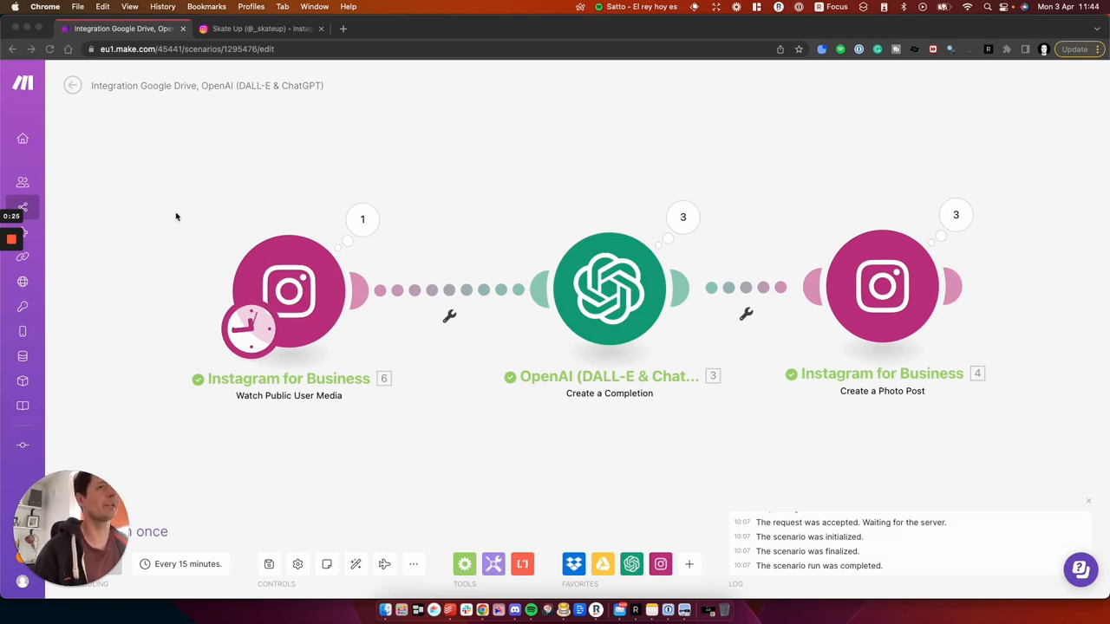
mouse_move(174, 223)
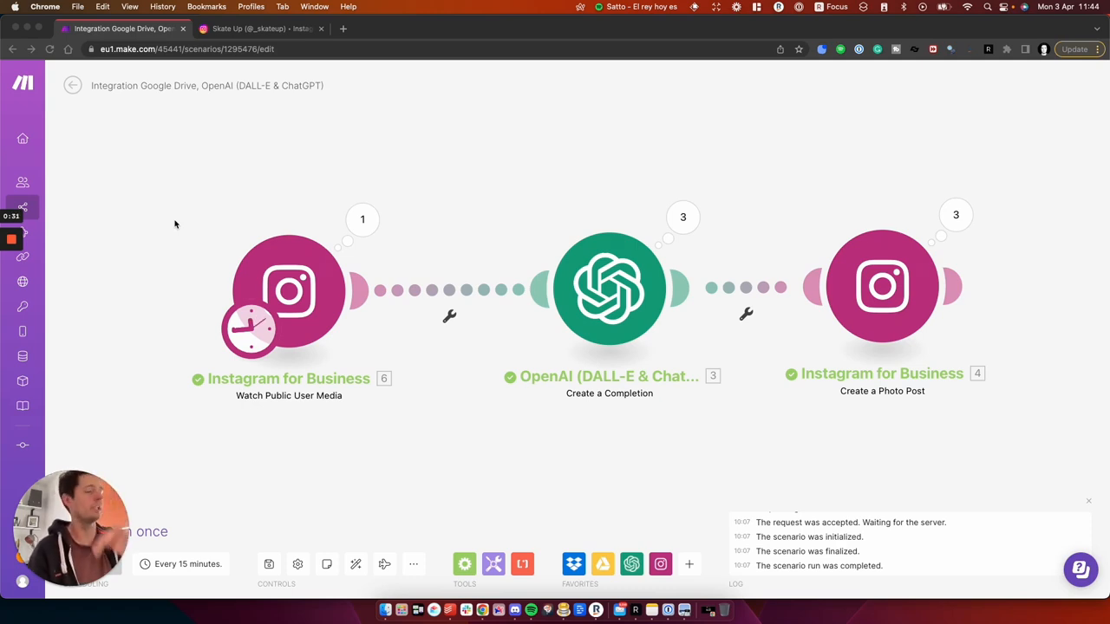
mouse_move(400, 362)
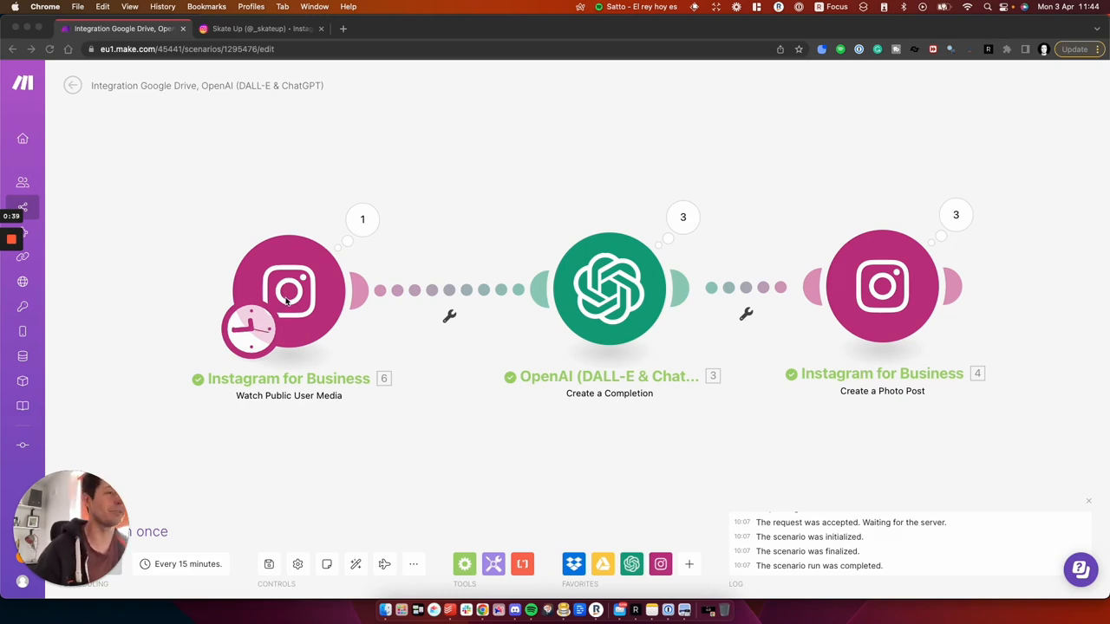
mouse_move(409, 280)
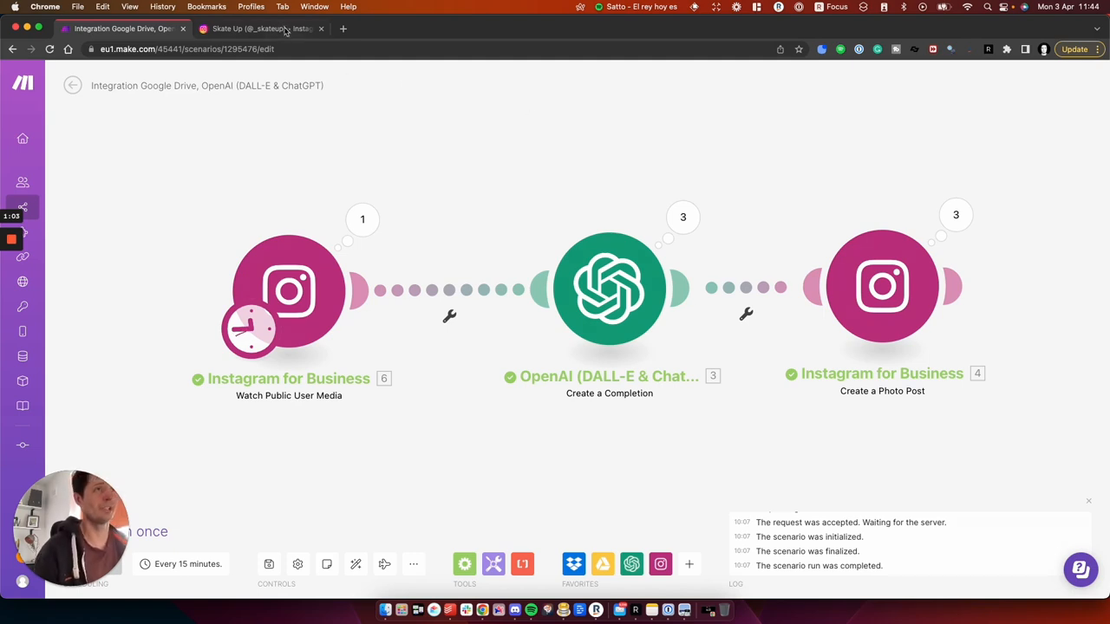
Read the Skateup sneaker post's caption, then return to Make's nikesb watch module settings.
left_click(260, 29)
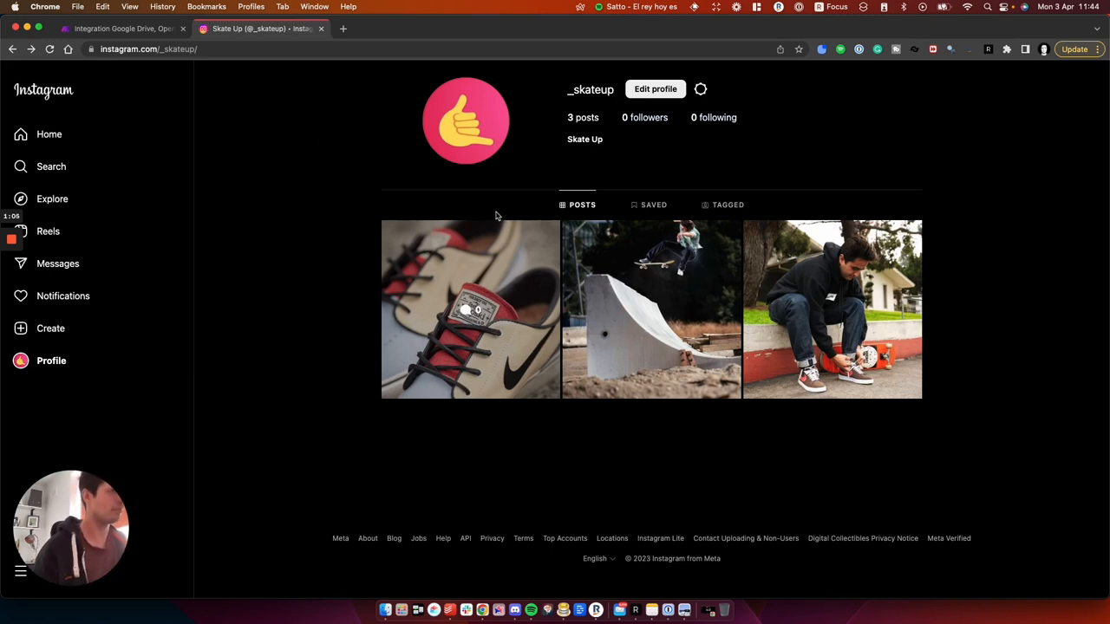
mouse_move(501, 298)
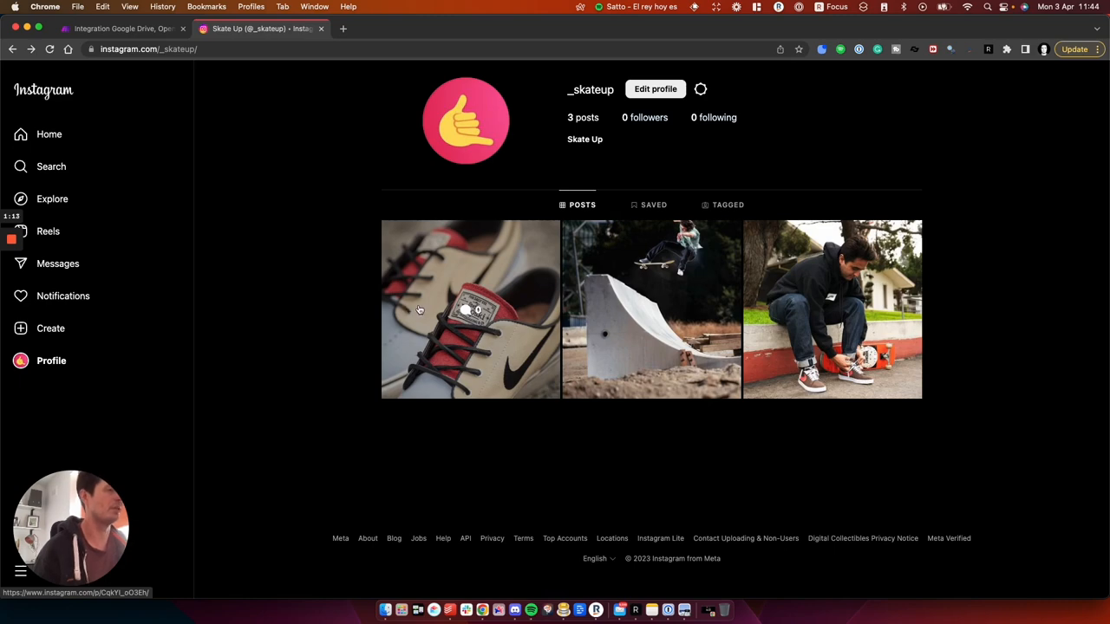
left_click(470, 310)
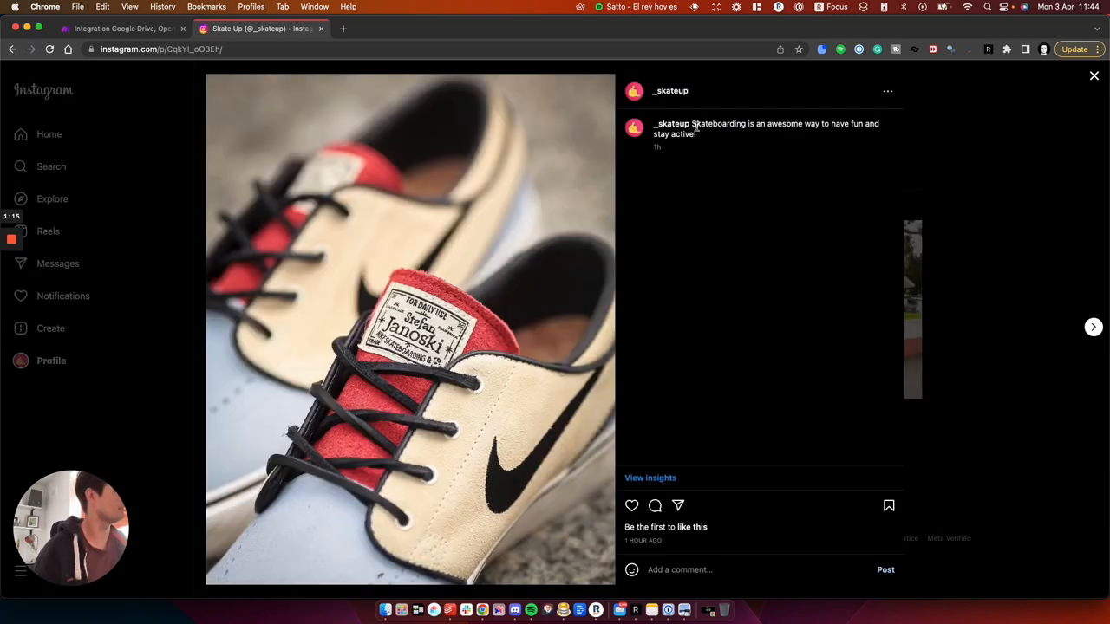
mouse_move(984, 206)
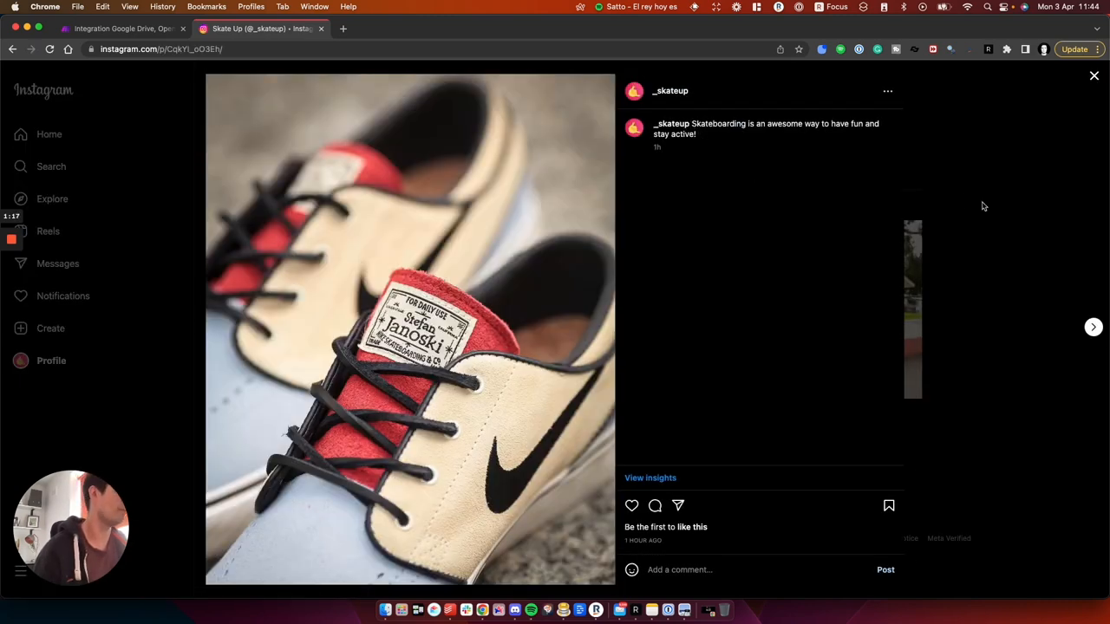
left_click(1093, 75)
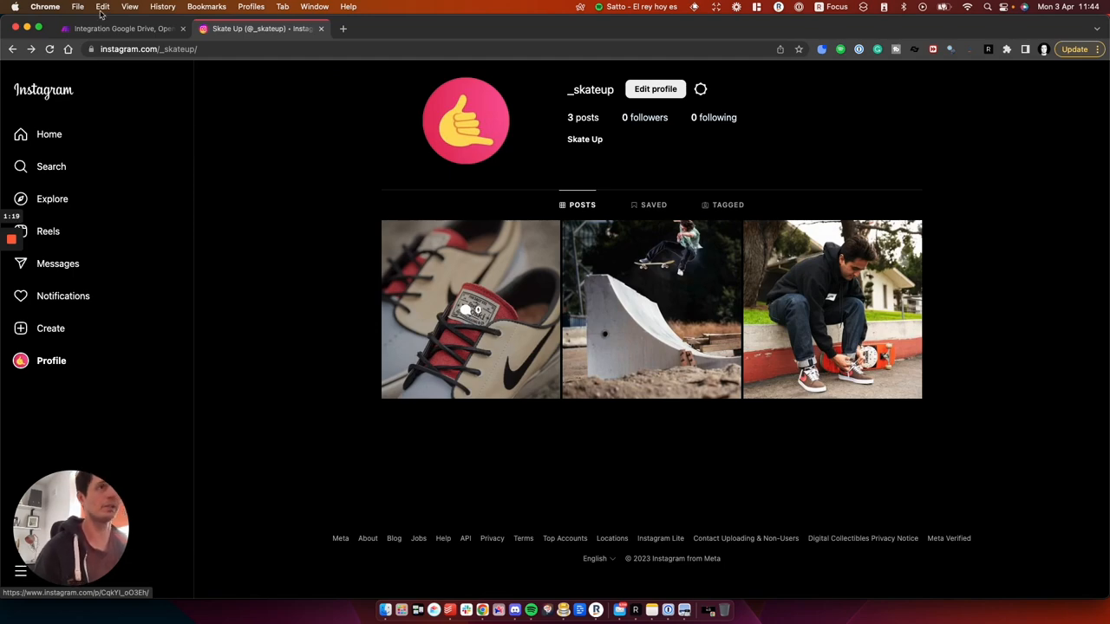
left_click(121, 28)
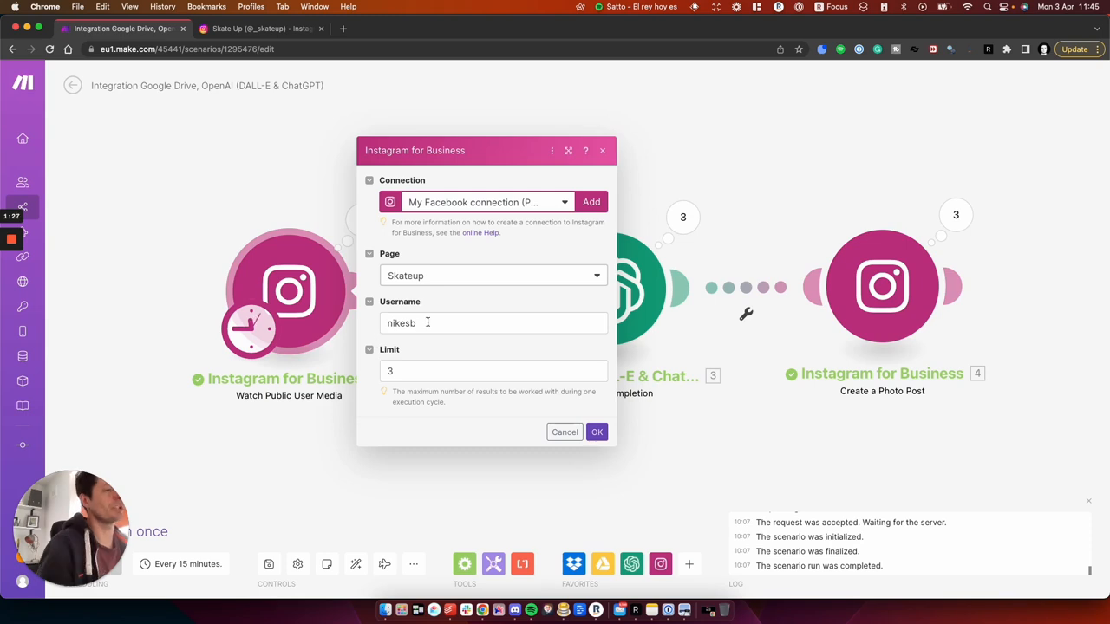
mouse_move(409, 291)
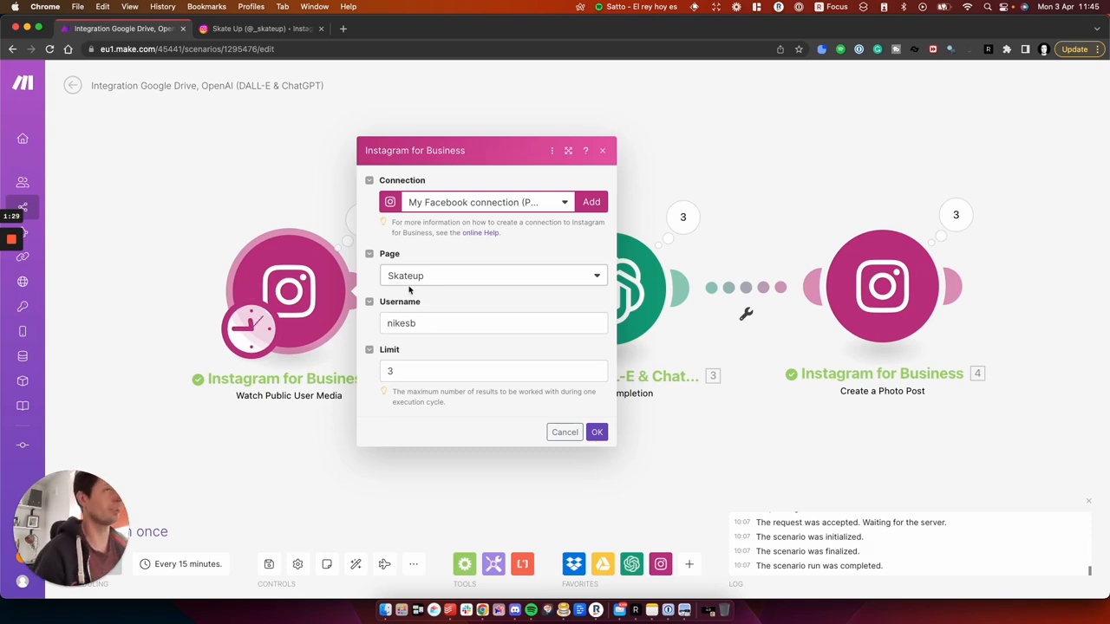
left_click(260, 29)
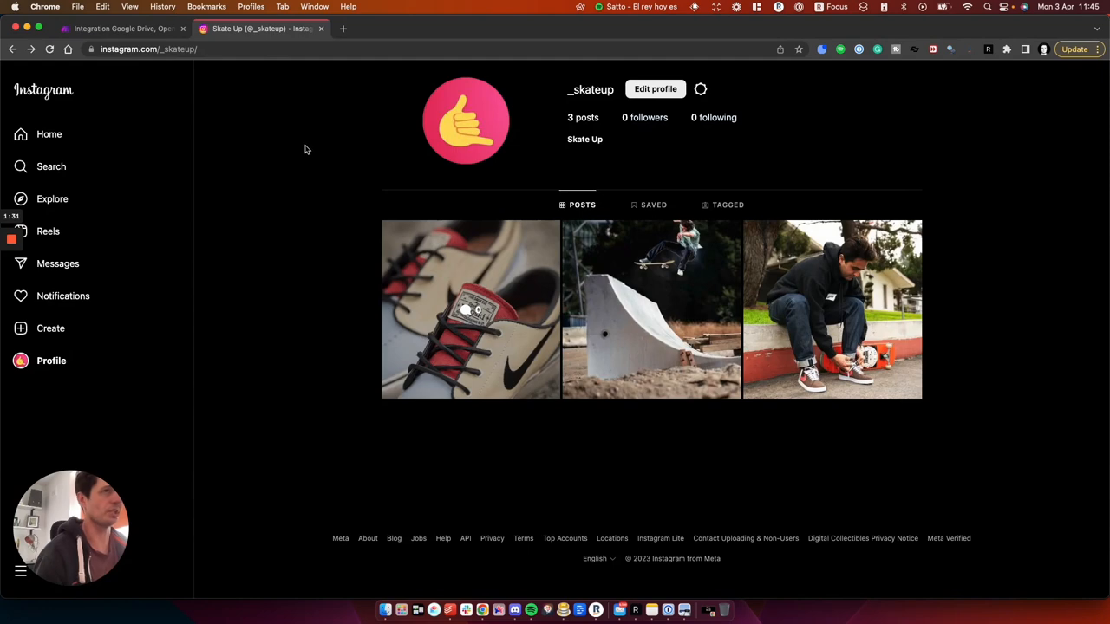
left_click(50, 166)
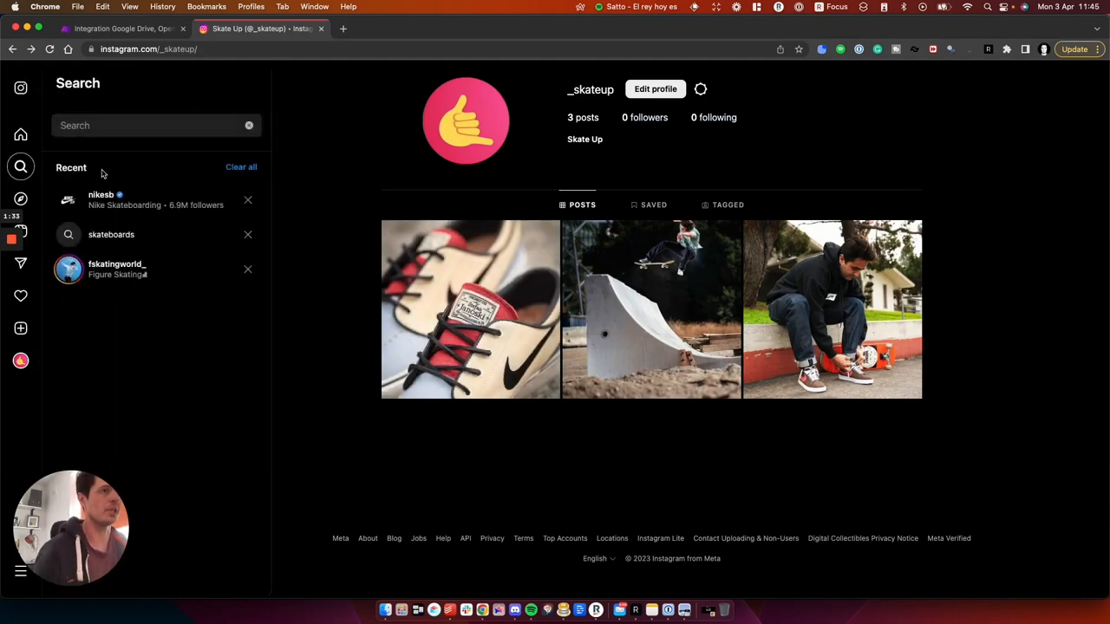
left_click(110, 234)
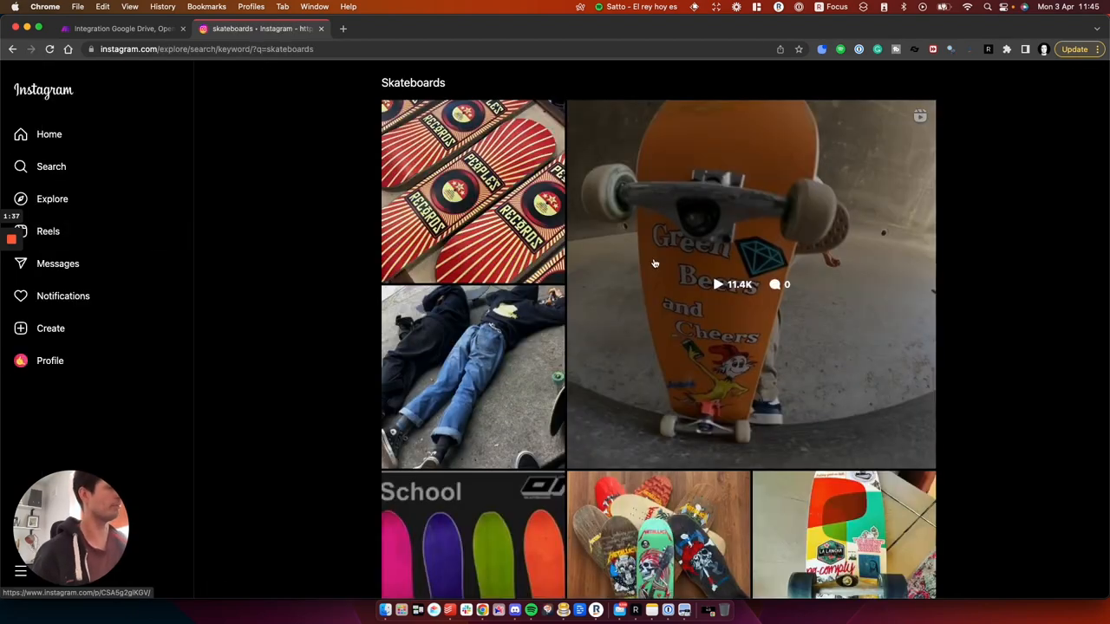
scroll("down", 3)
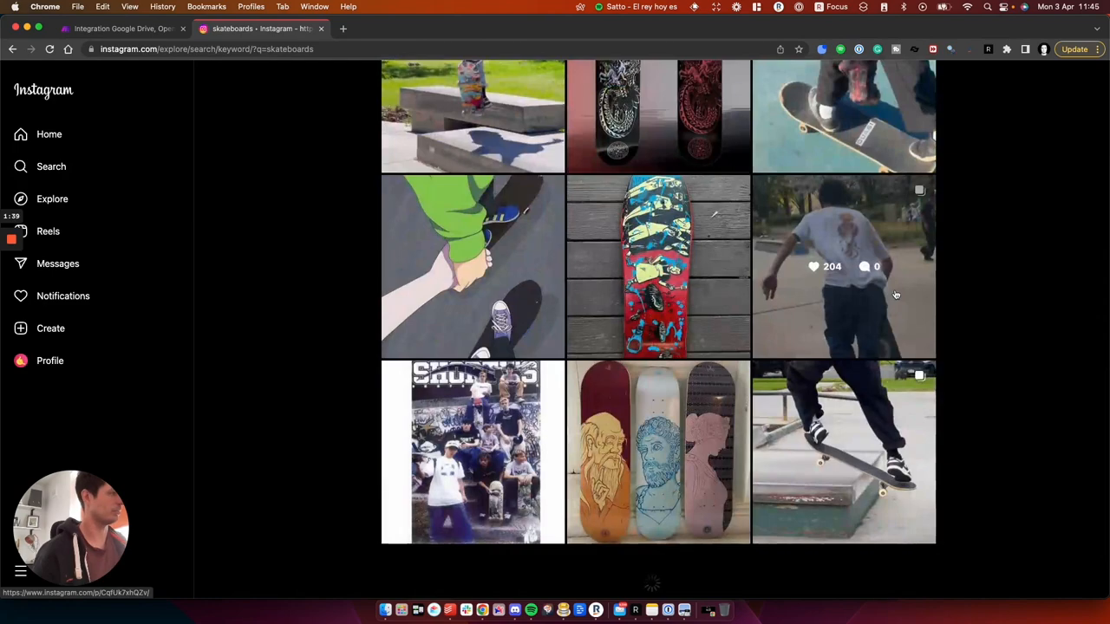
left_click(843, 266)
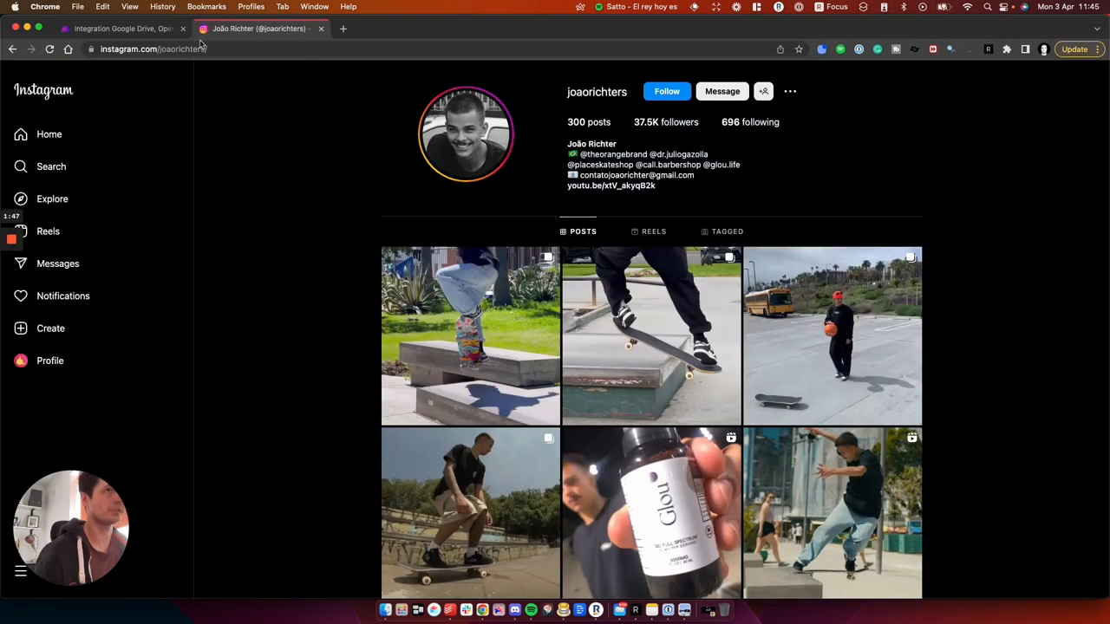
left_click(151, 49)
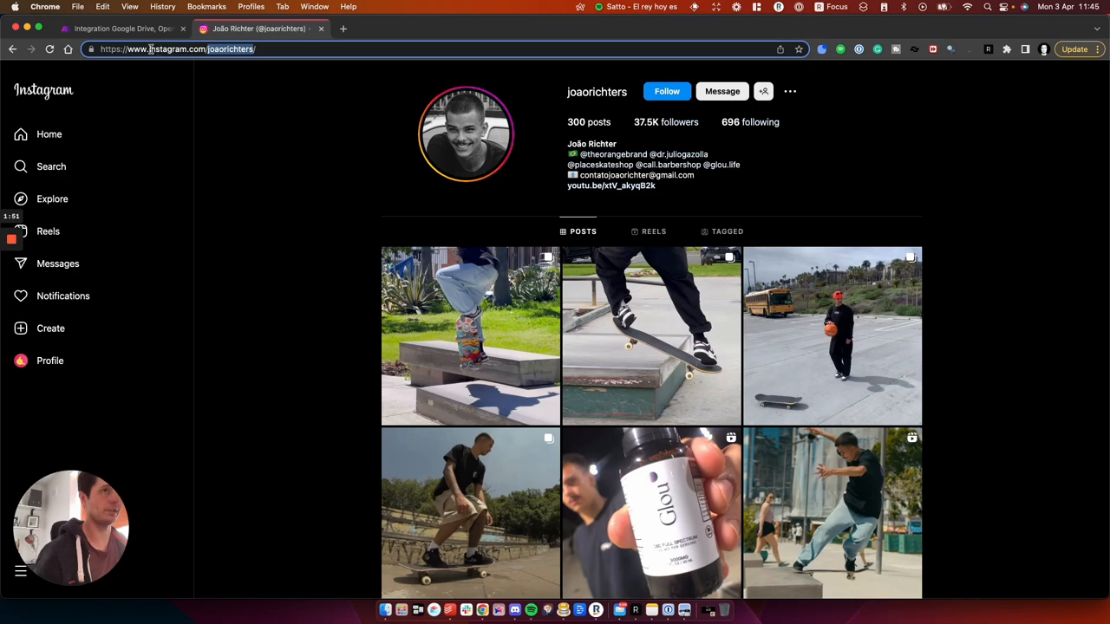
left_click(122, 28)
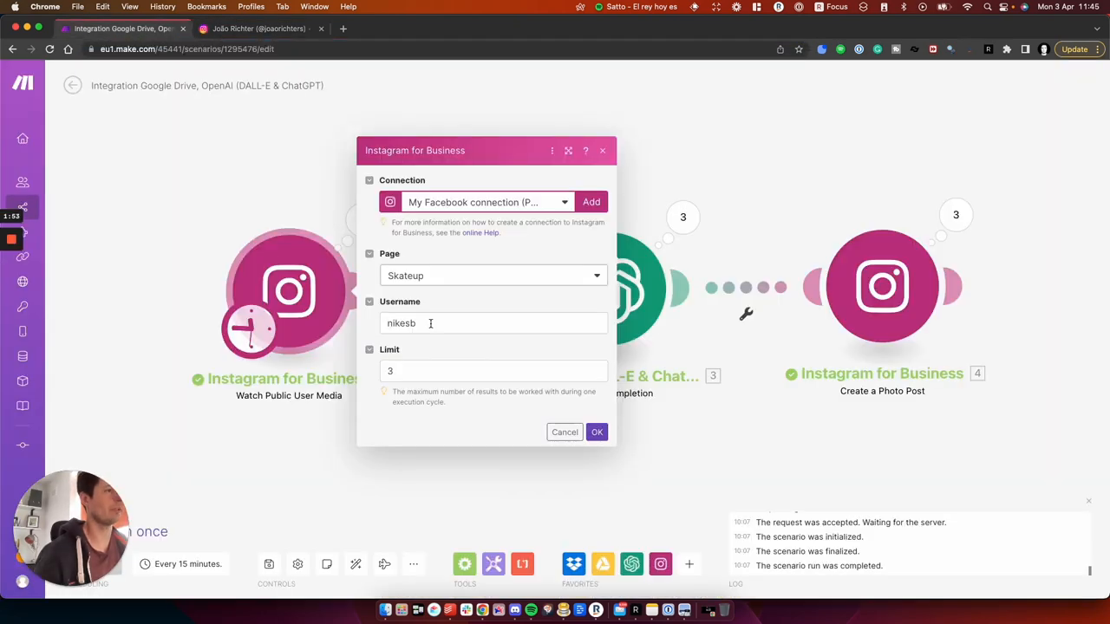
type("joaorichters")
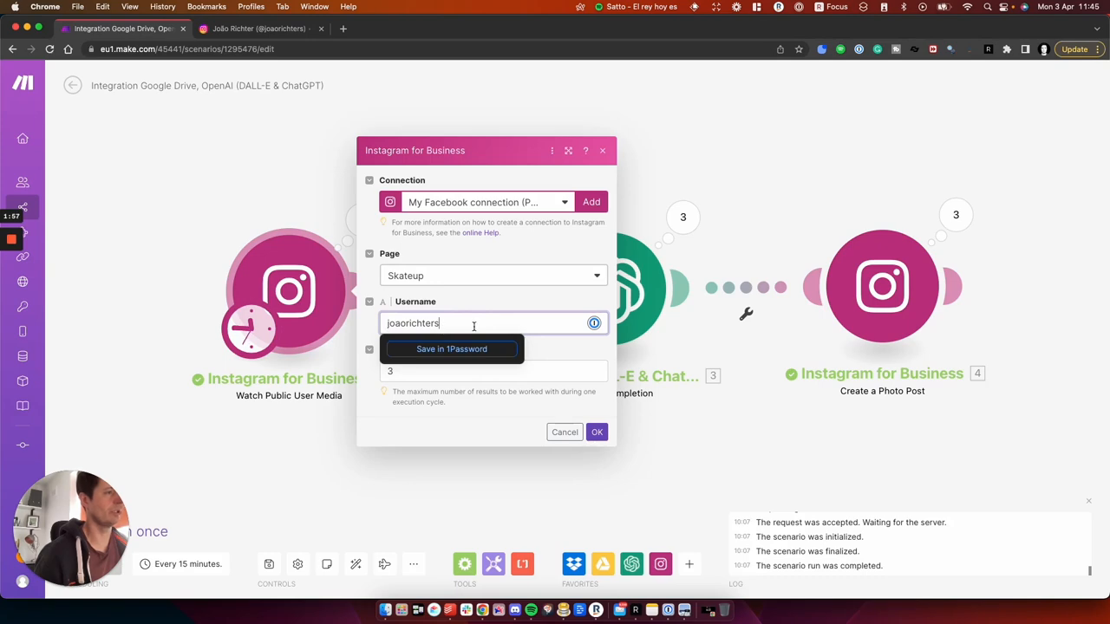
left_click(260, 28)
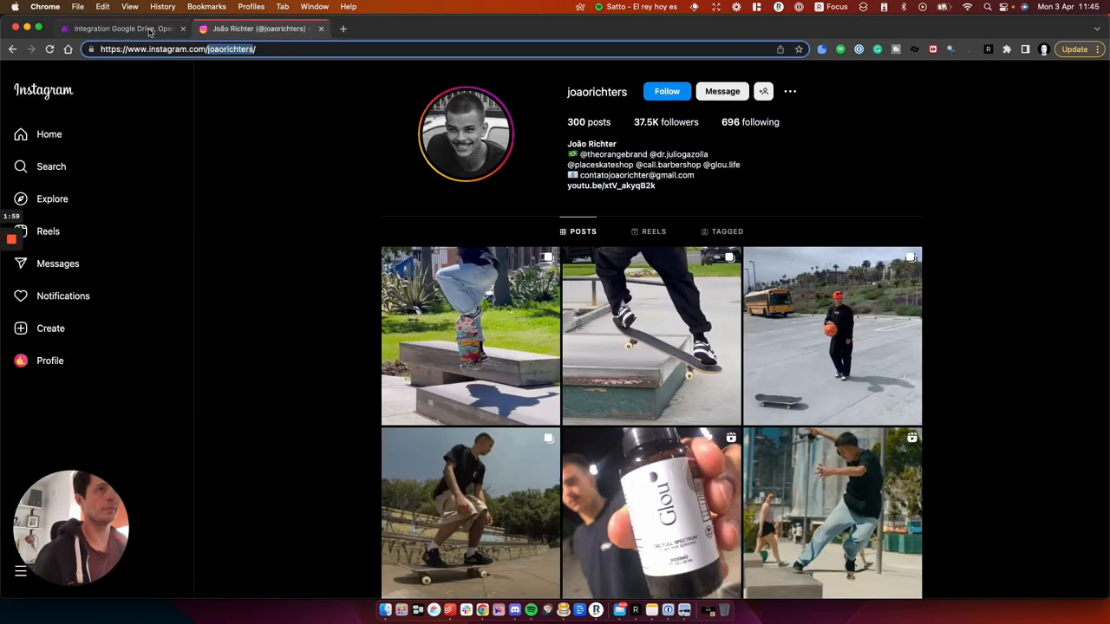
left_click(122, 28)
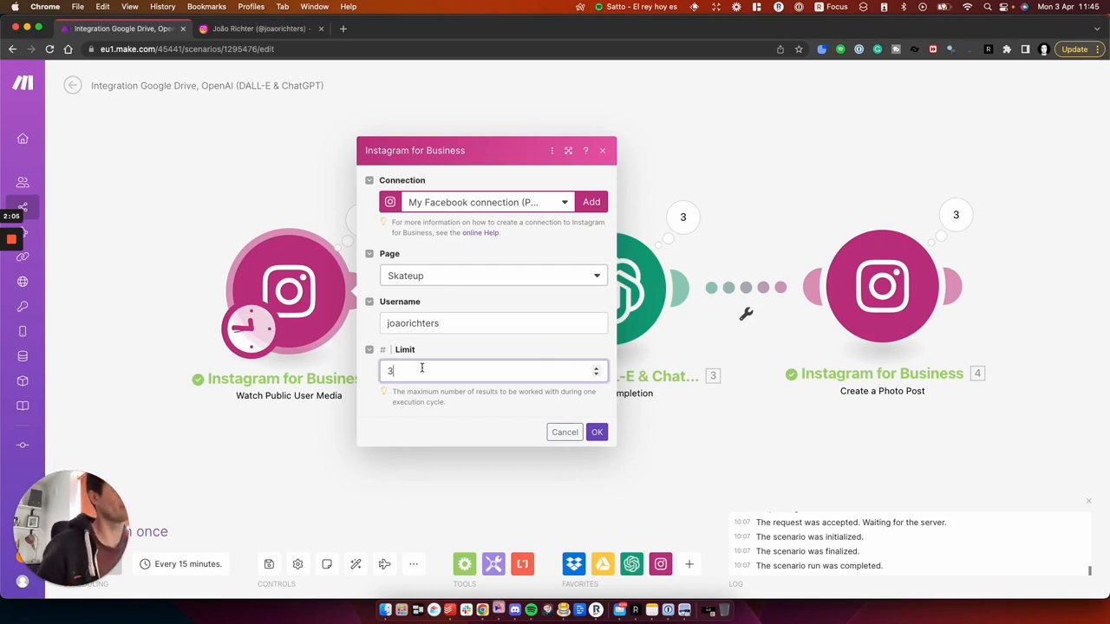
mouse_move(205, 244)
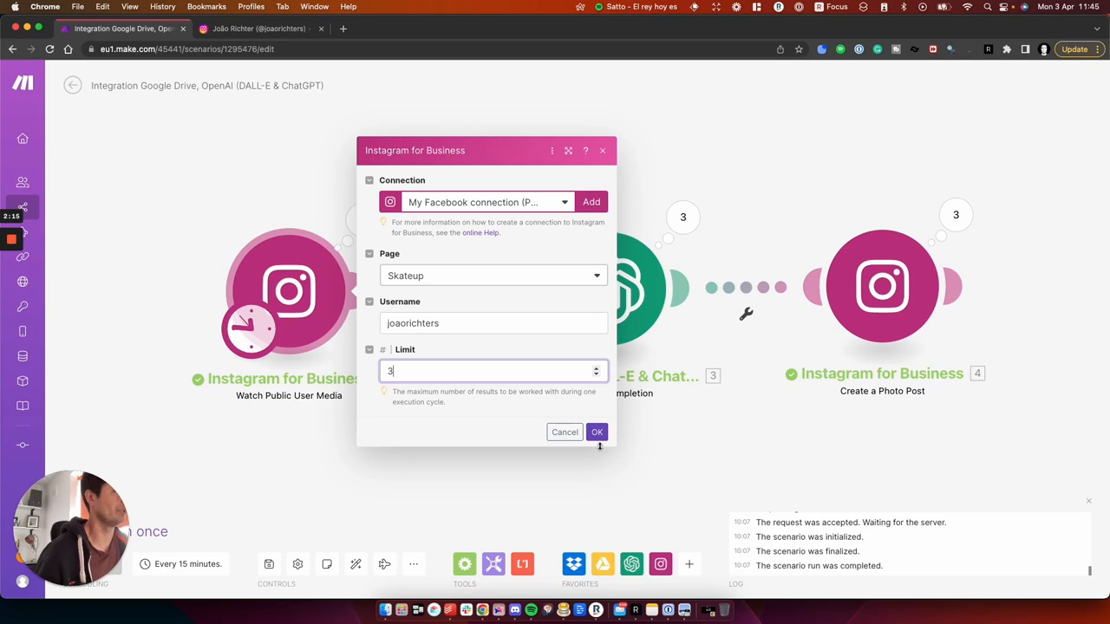
left_click(597, 431)
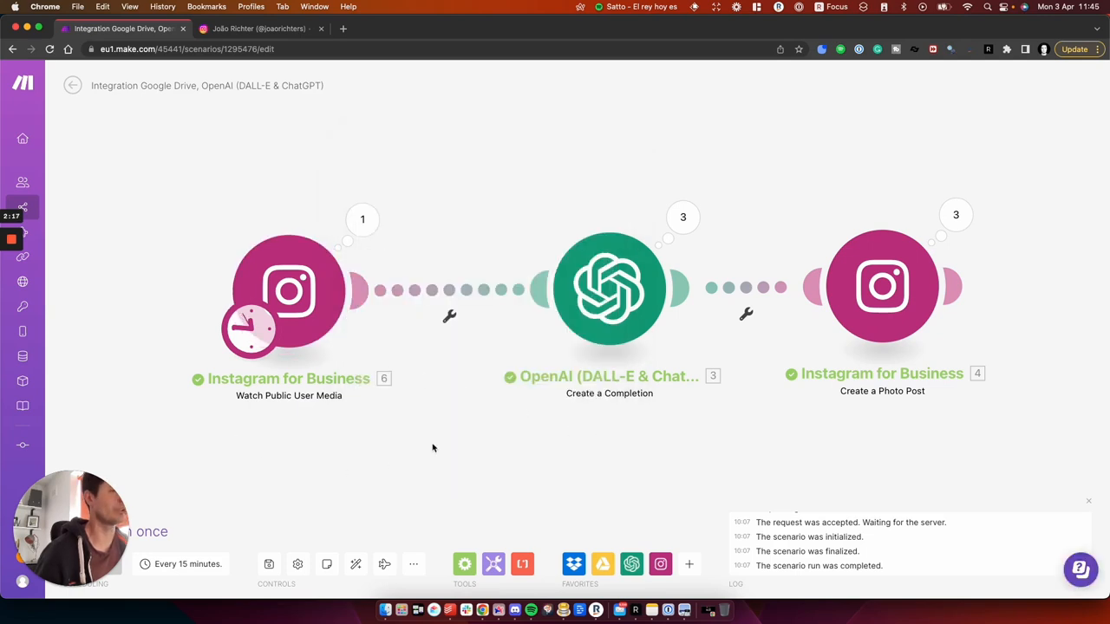
mouse_move(160, 263)
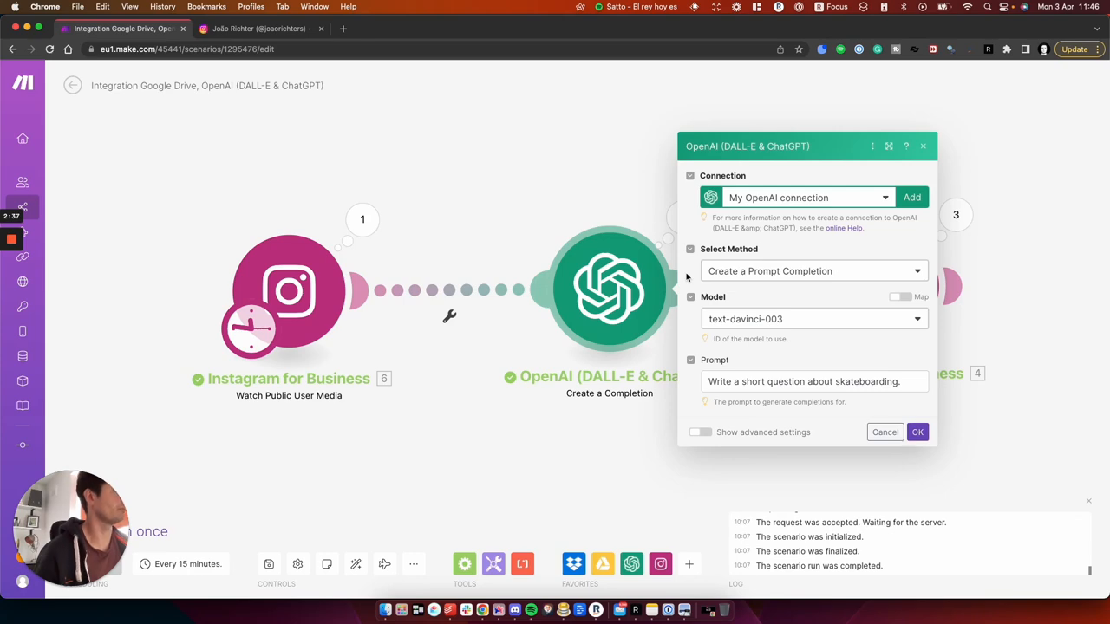
mouse_move(819, 331)
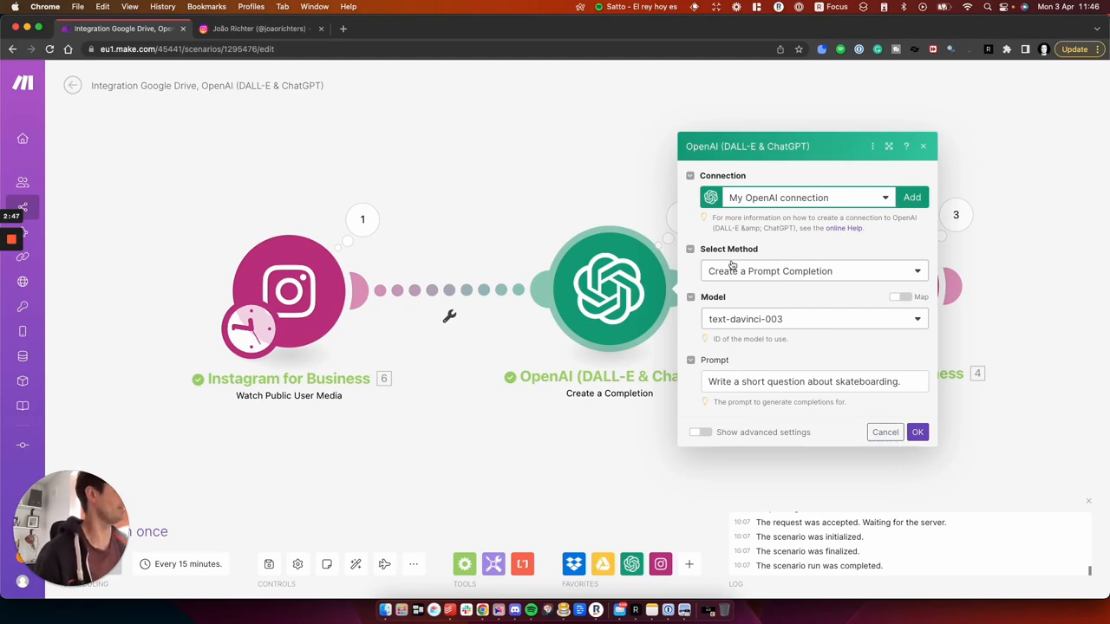
mouse_move(702, 281)
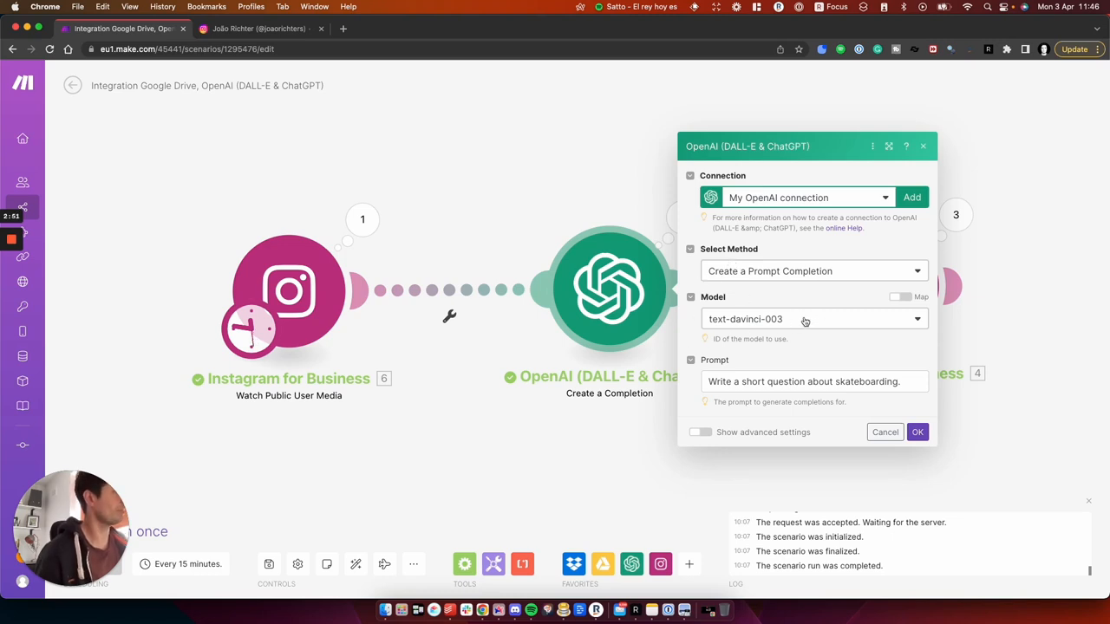
Select text-davinci-003 as the OpenAI completion model, keeping the skateboarding prompt.
left_click(813, 318)
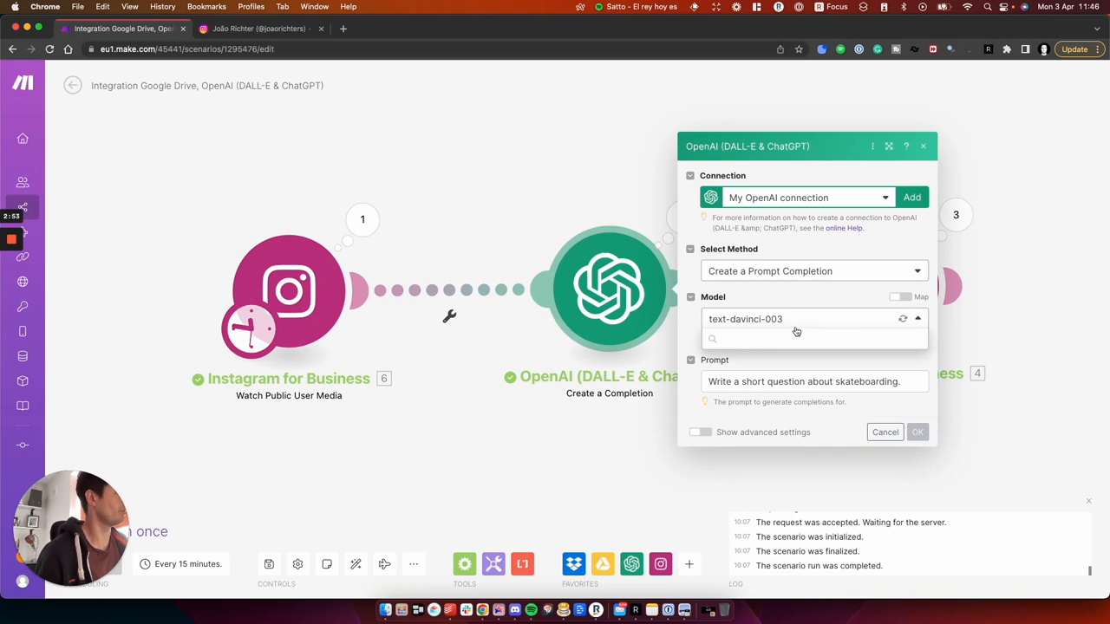
left_click(812, 318)
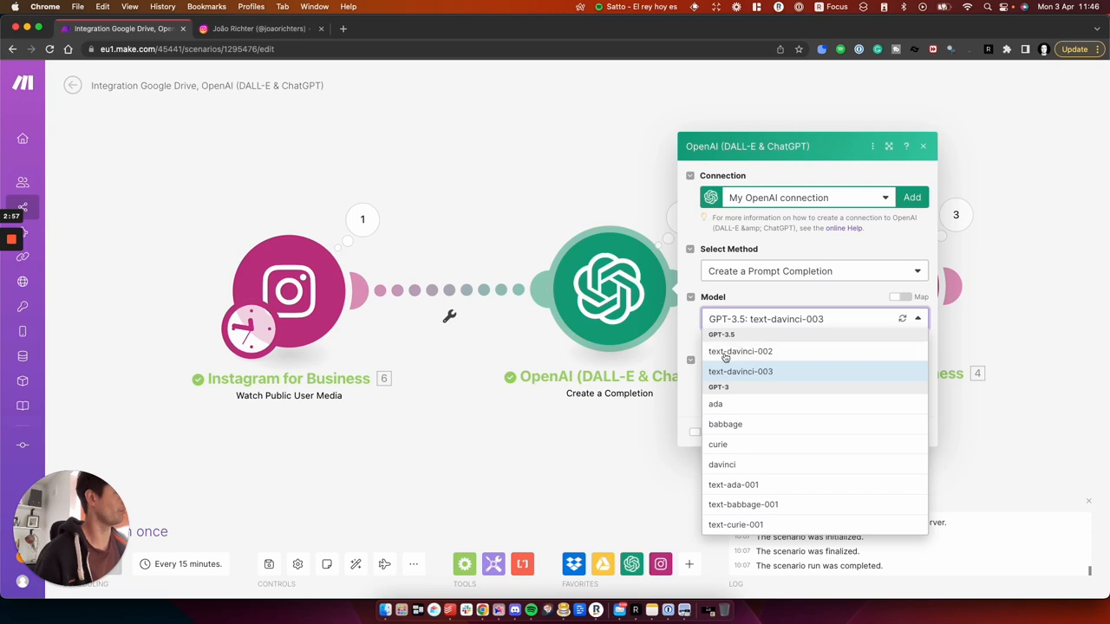
left_click(739, 371)
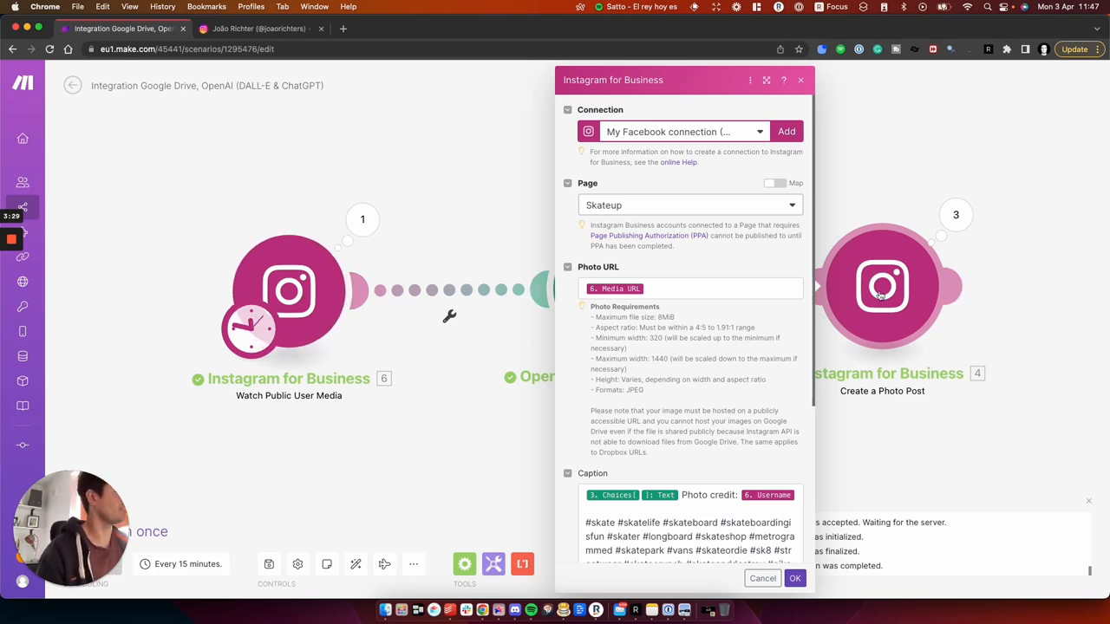
Scroll through the photo post settings: Skateup page, Media URL photo, generated caption with credit.
scroll("down", 3)
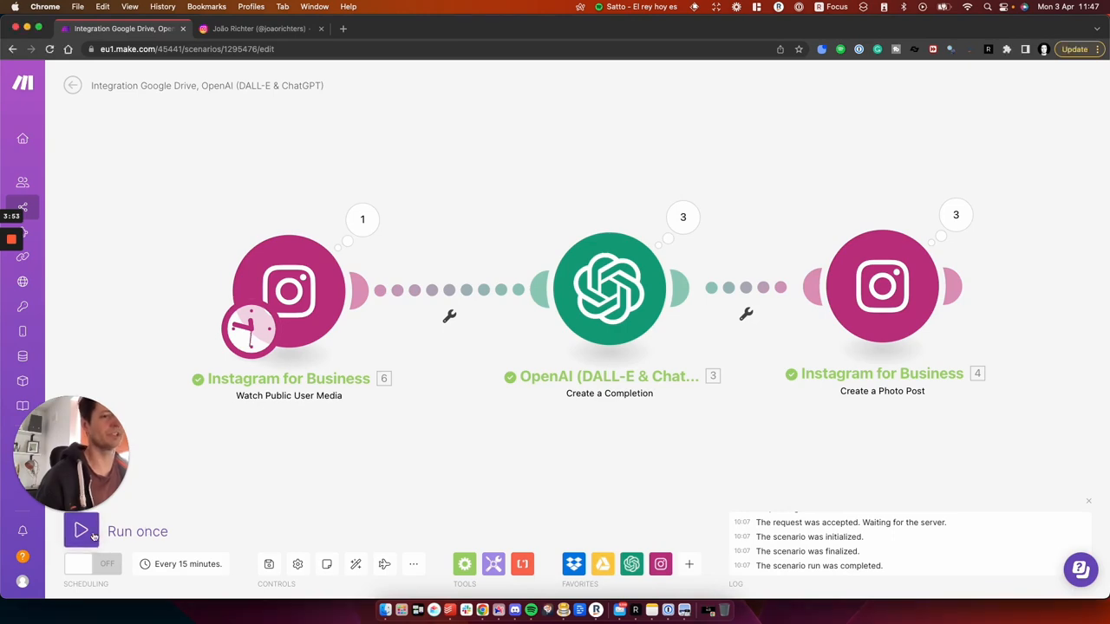
Run the scenario once and inspect OpenAI's generated question about learning an ollie.
left_click(81, 531)
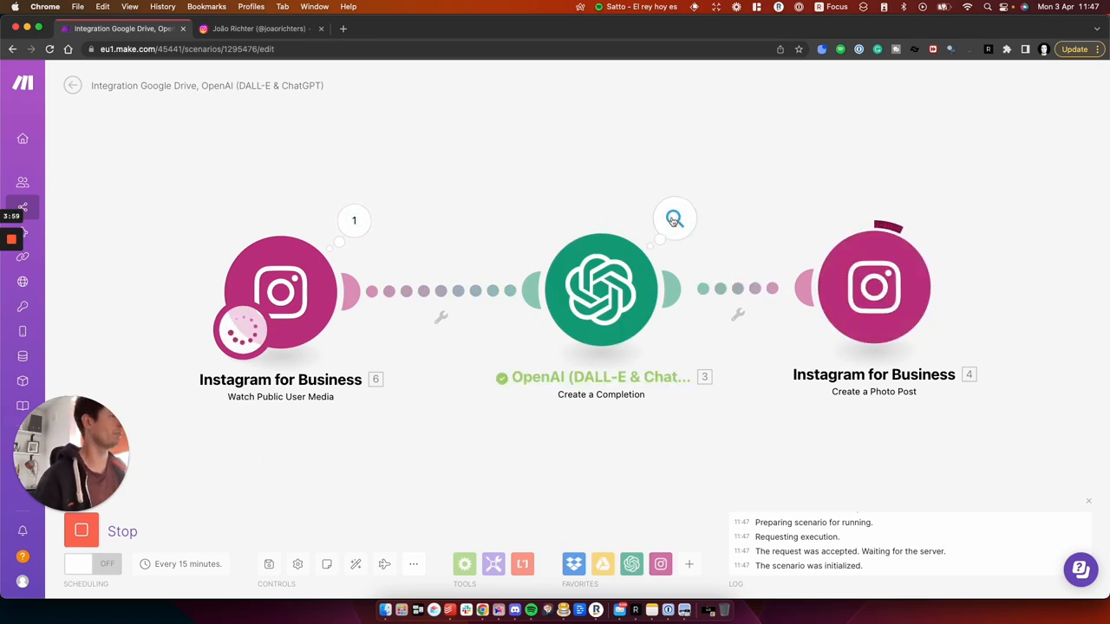
left_click(674, 219)
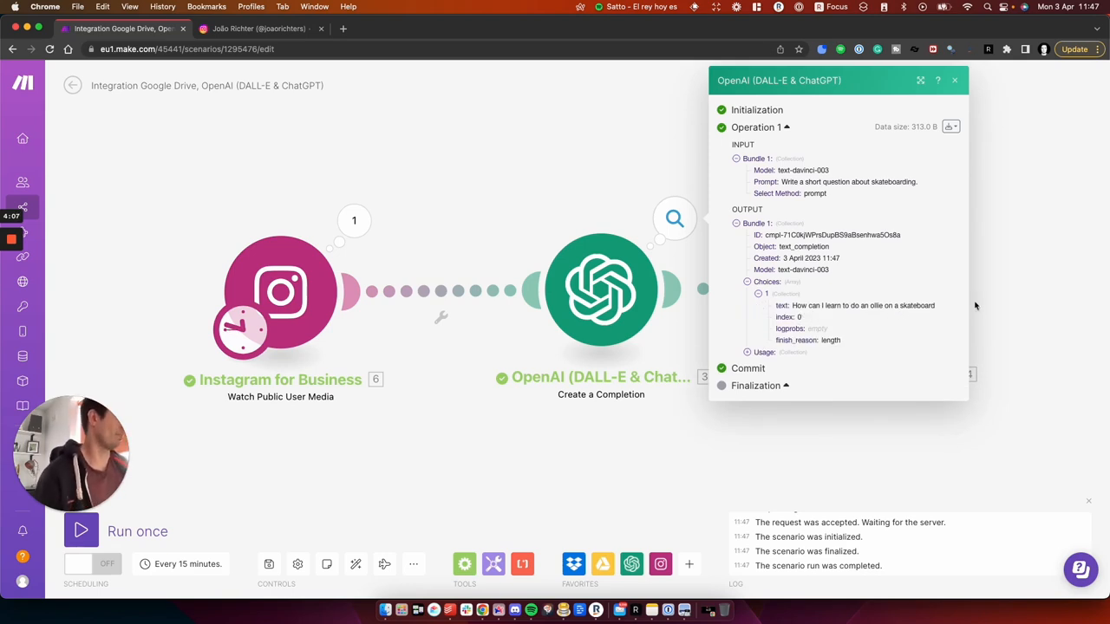
left_click(955, 80)
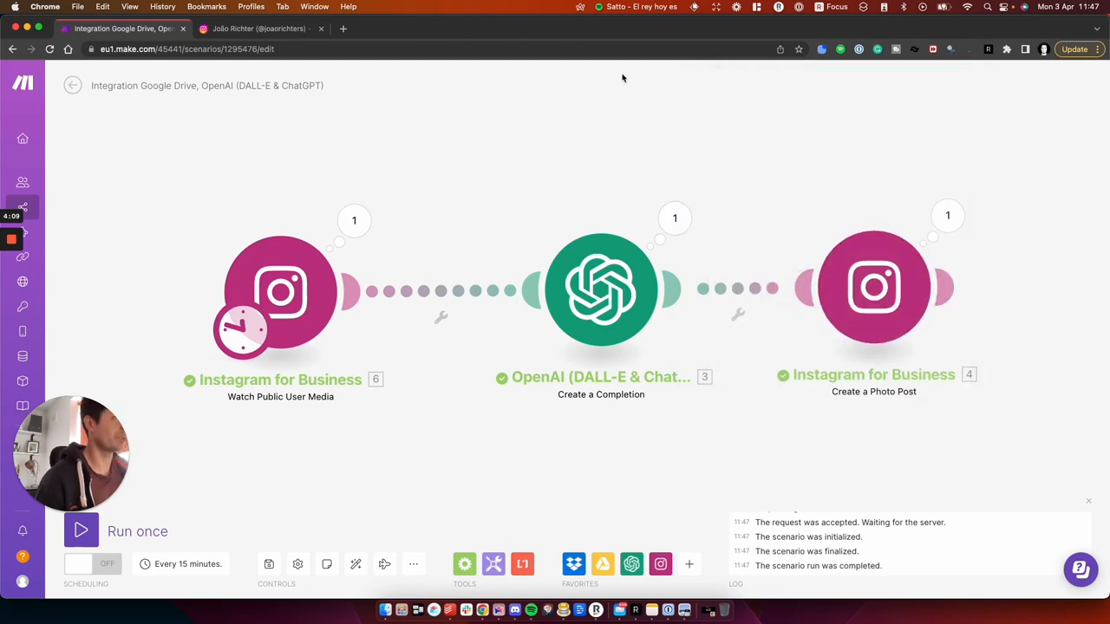
left_click(259, 28)
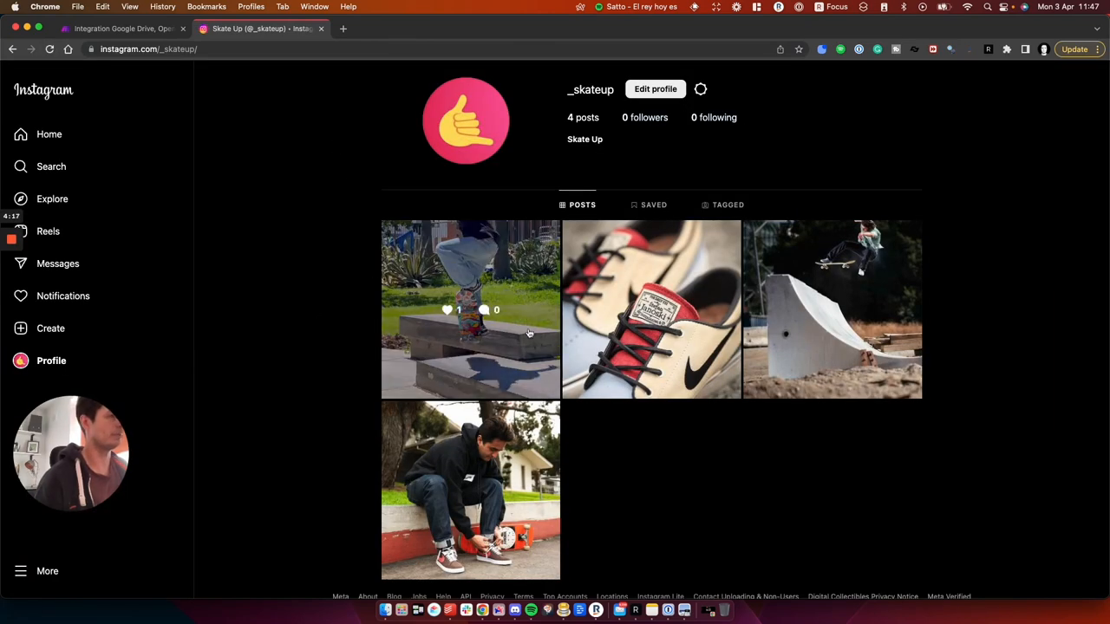
left_click(470, 309)
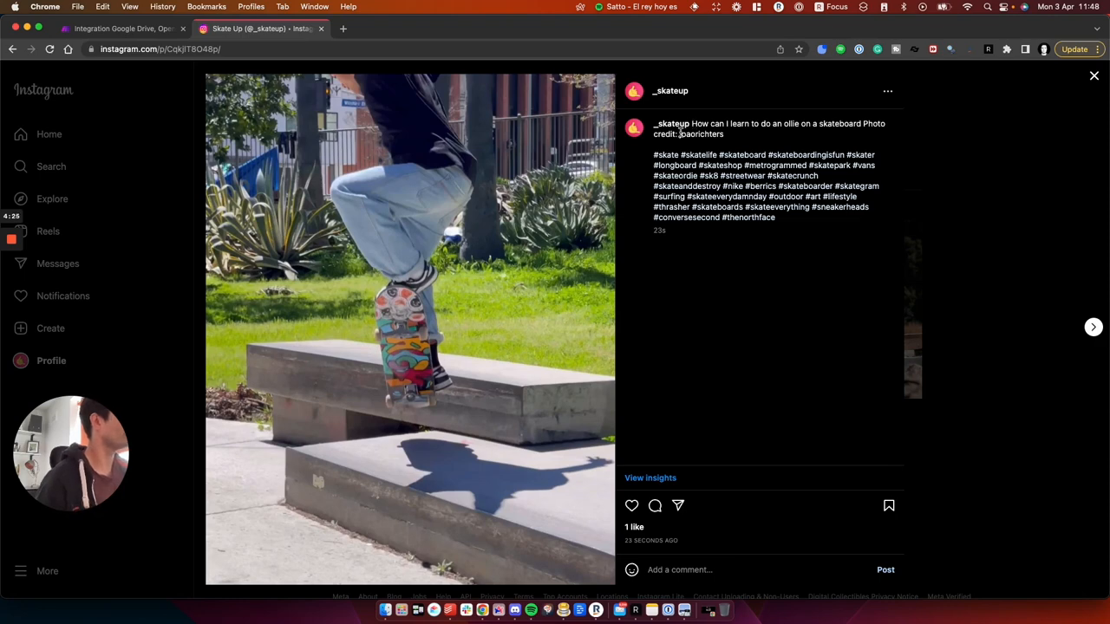
double_click(701, 135)
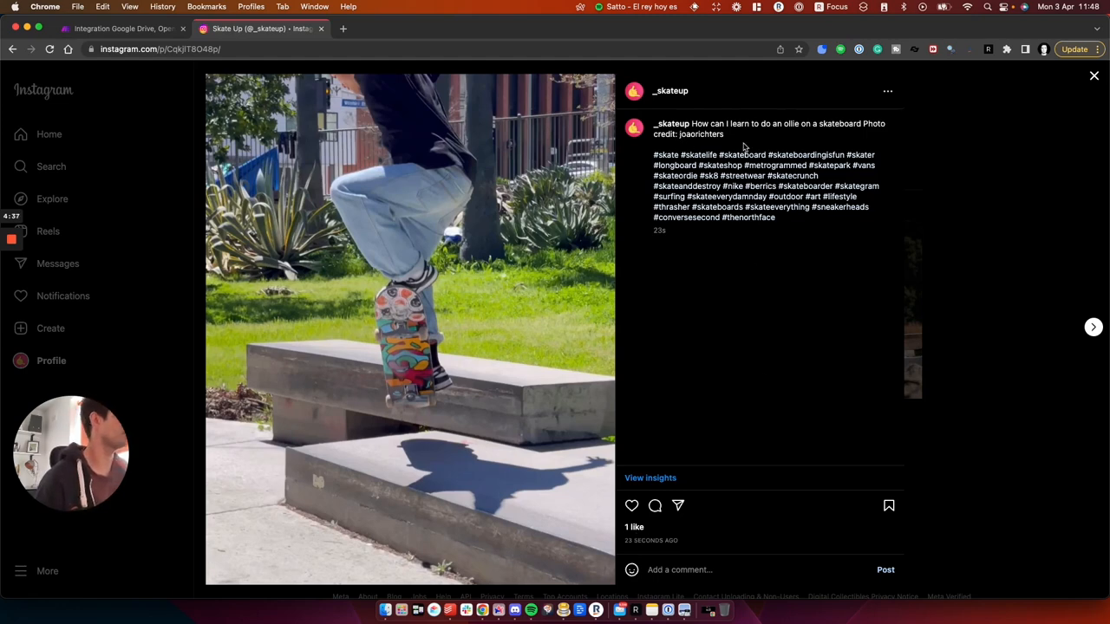
left_click(121, 29)
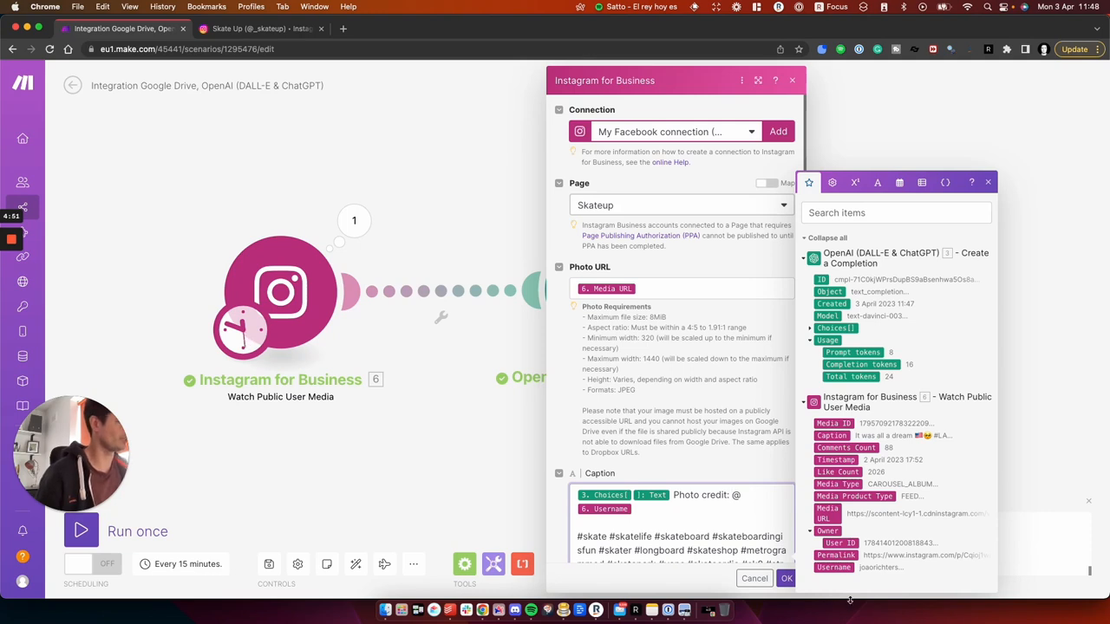
Save the photo post caption with @ placed before the credited username.
left_click(80, 530)
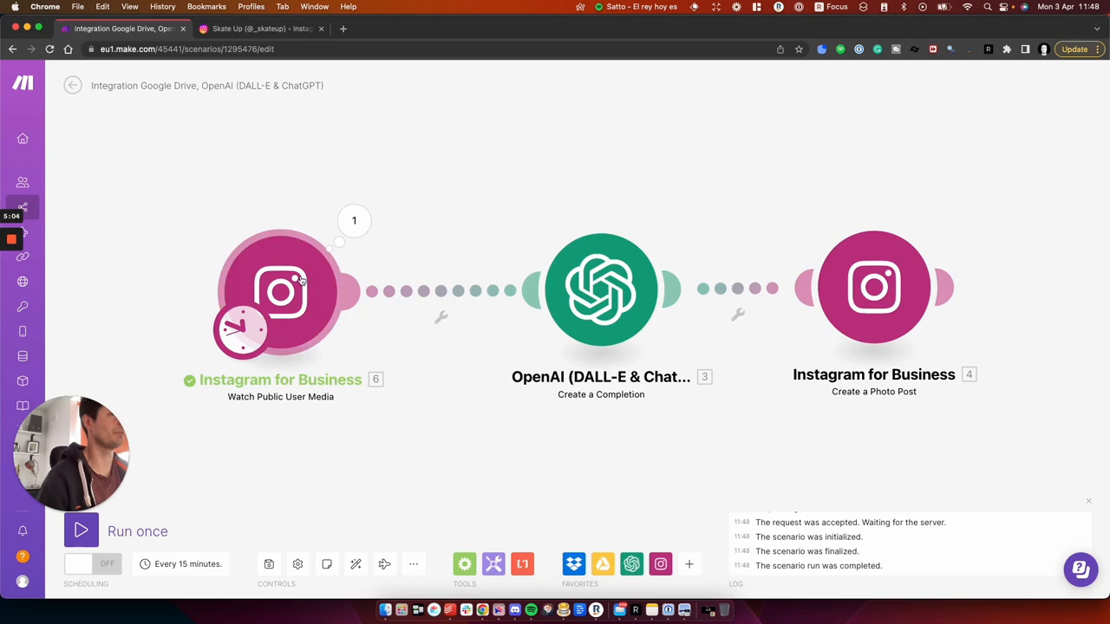
Restart the watcher from a manually chosen older skater post and run the scenario once.
left_click(81, 531)
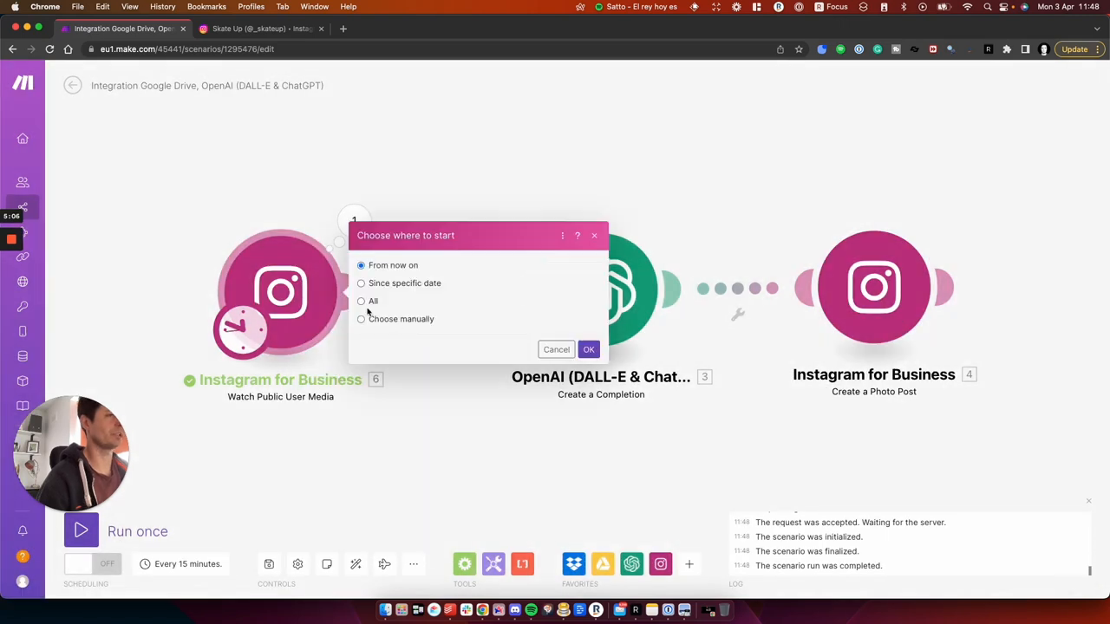
left_click(361, 318)
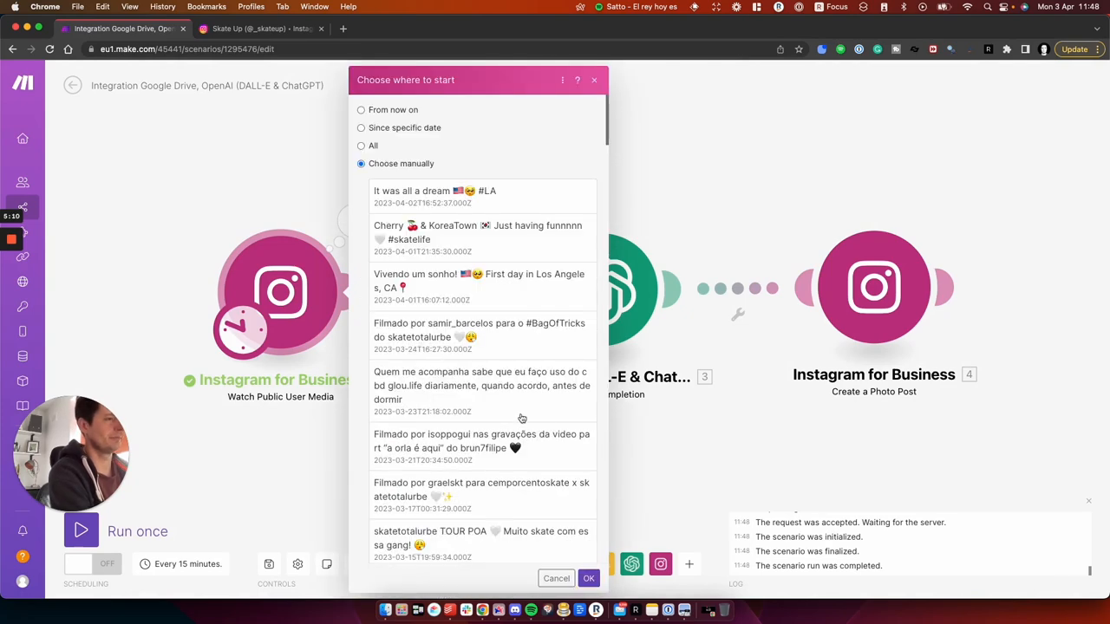
scroll("down", 3)
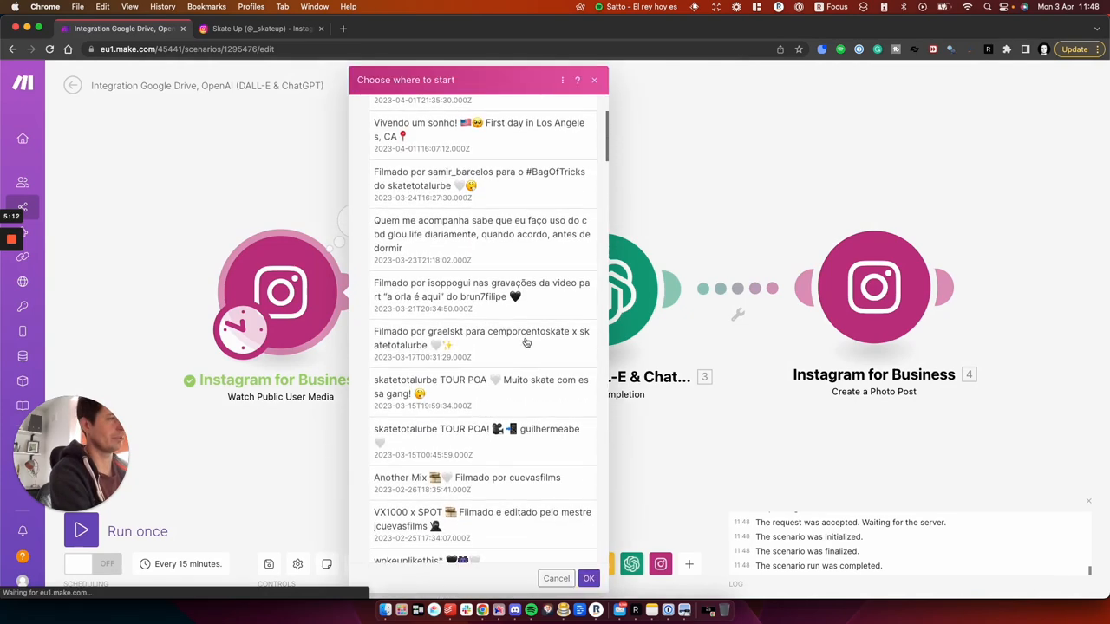
left_click(556, 578)
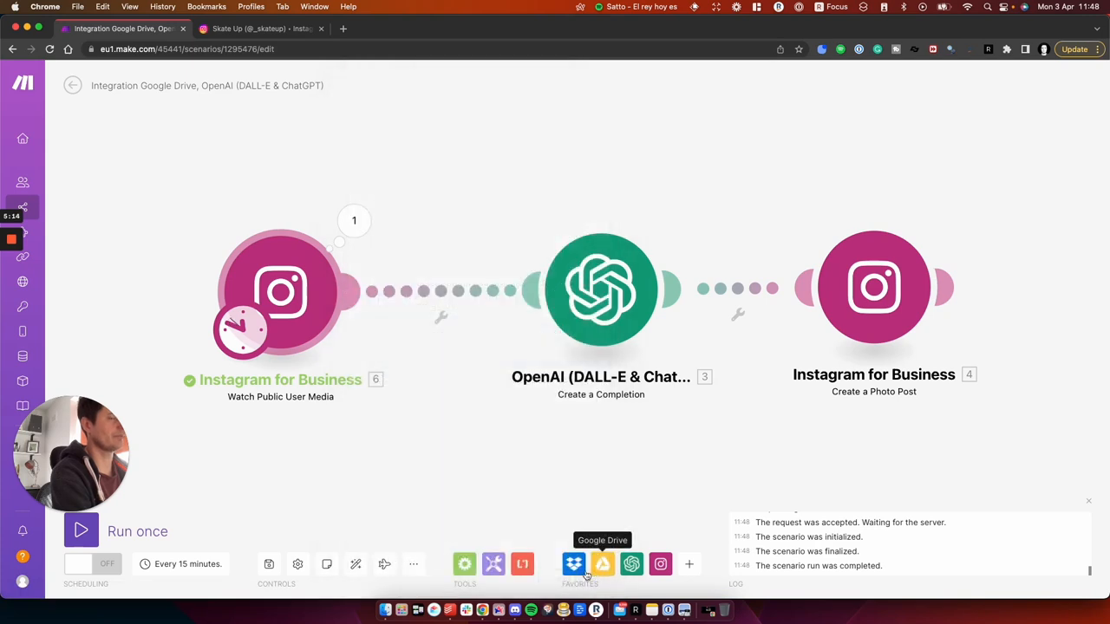
left_click(80, 531)
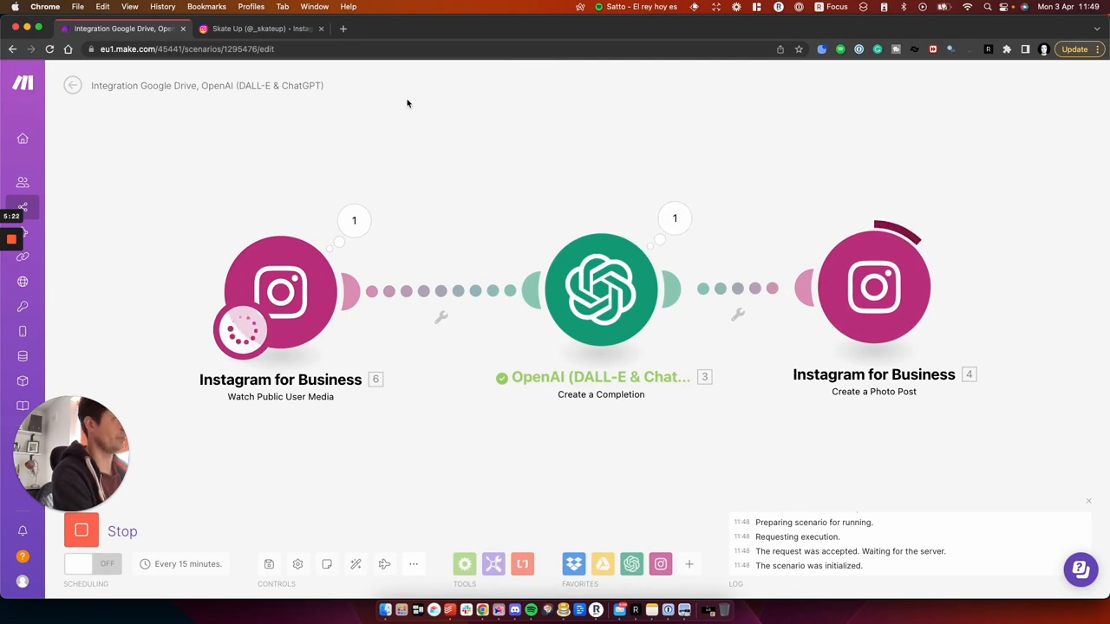
left_click(261, 28)
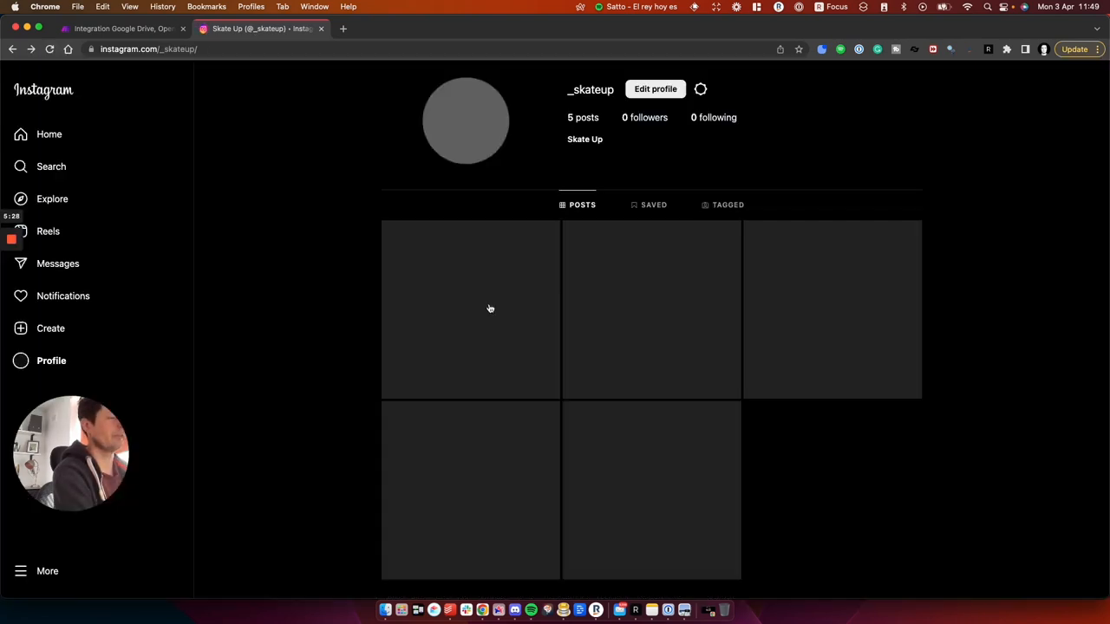
left_click(470, 309)
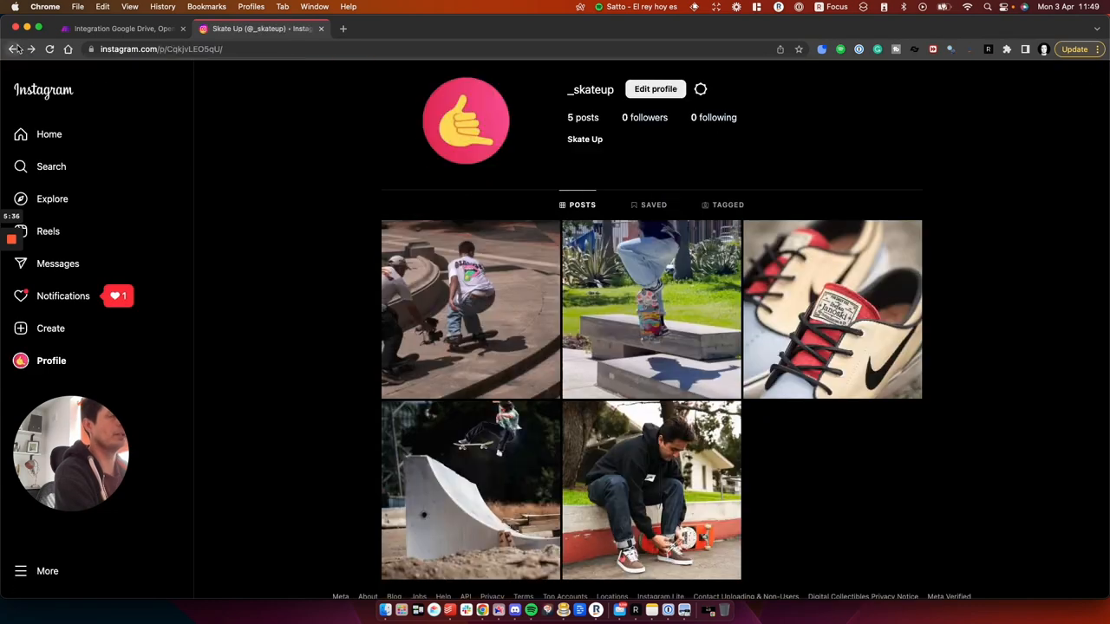
left_click(470, 310)
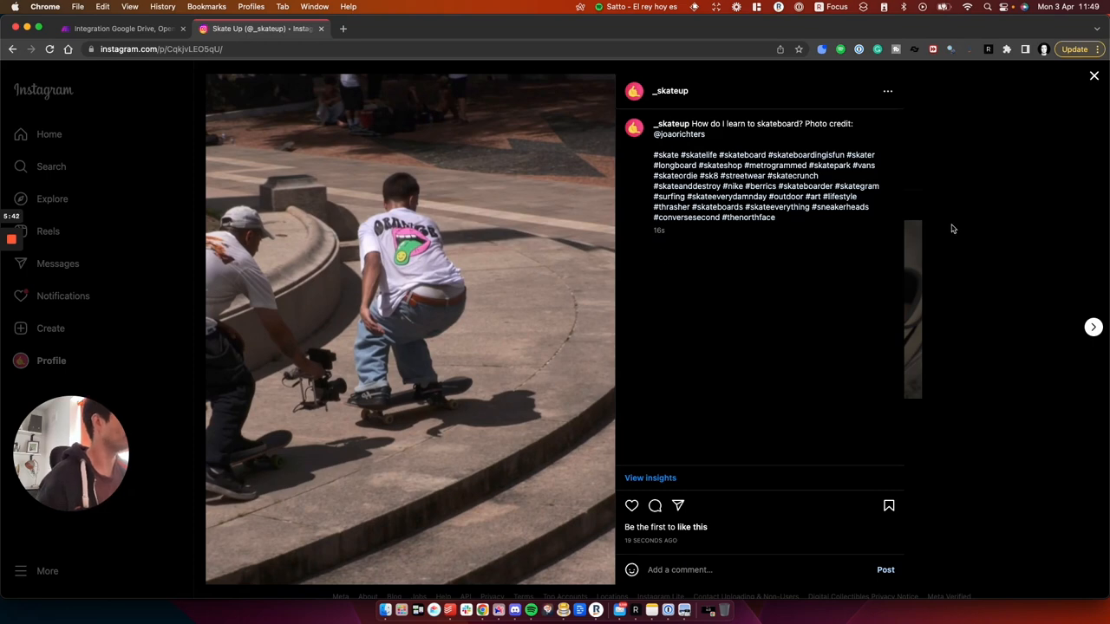
left_click(121, 28)
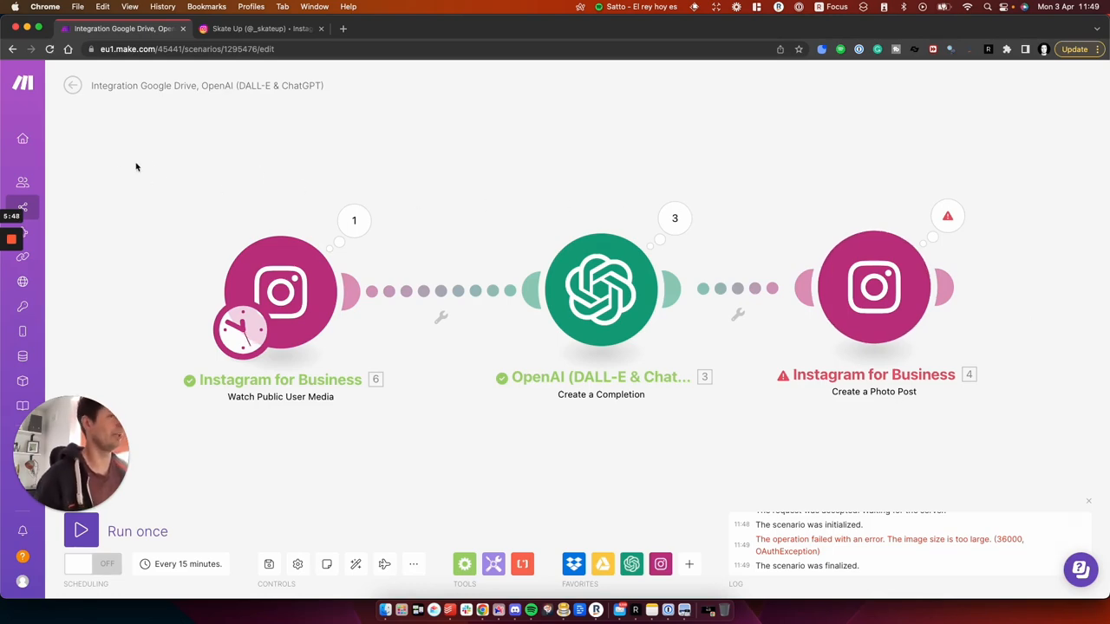
mouse_move(532, 200)
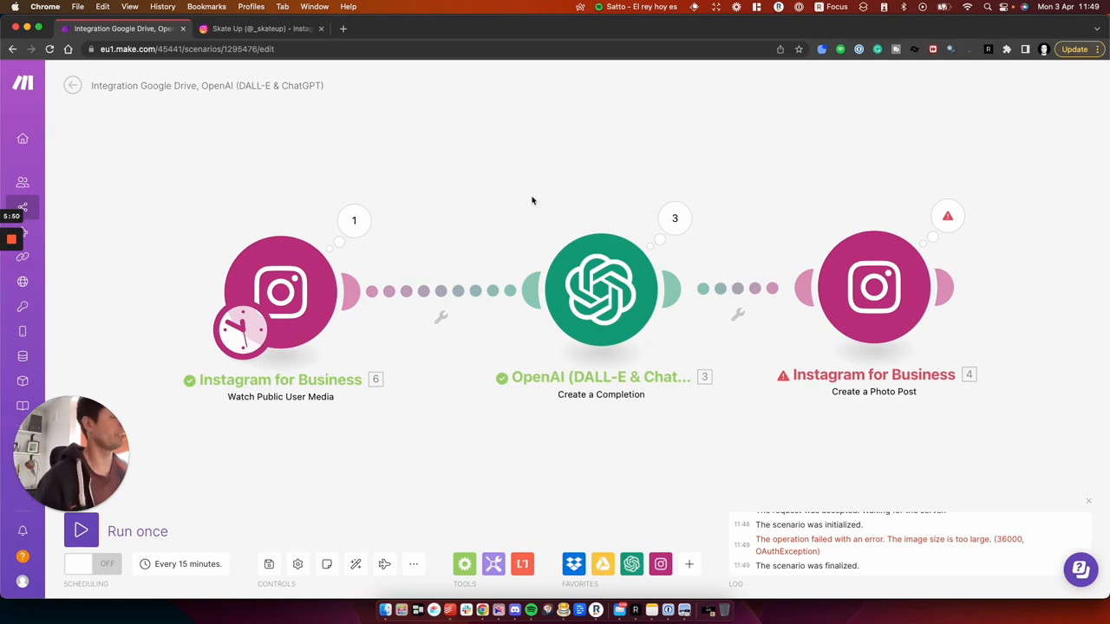
left_click(280, 291)
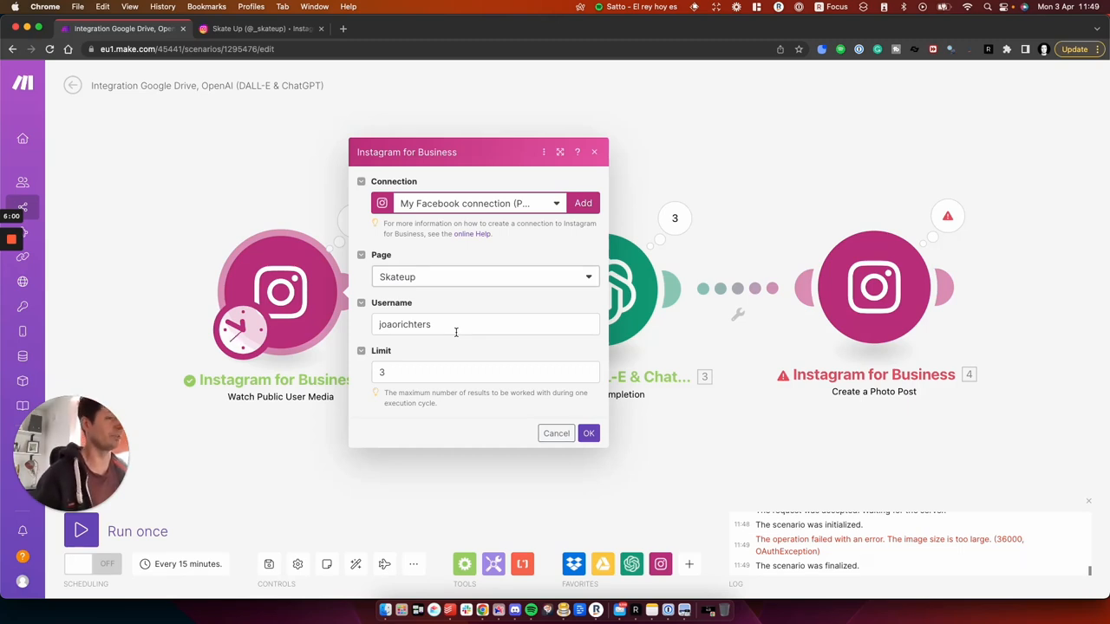
left_click(588, 433)
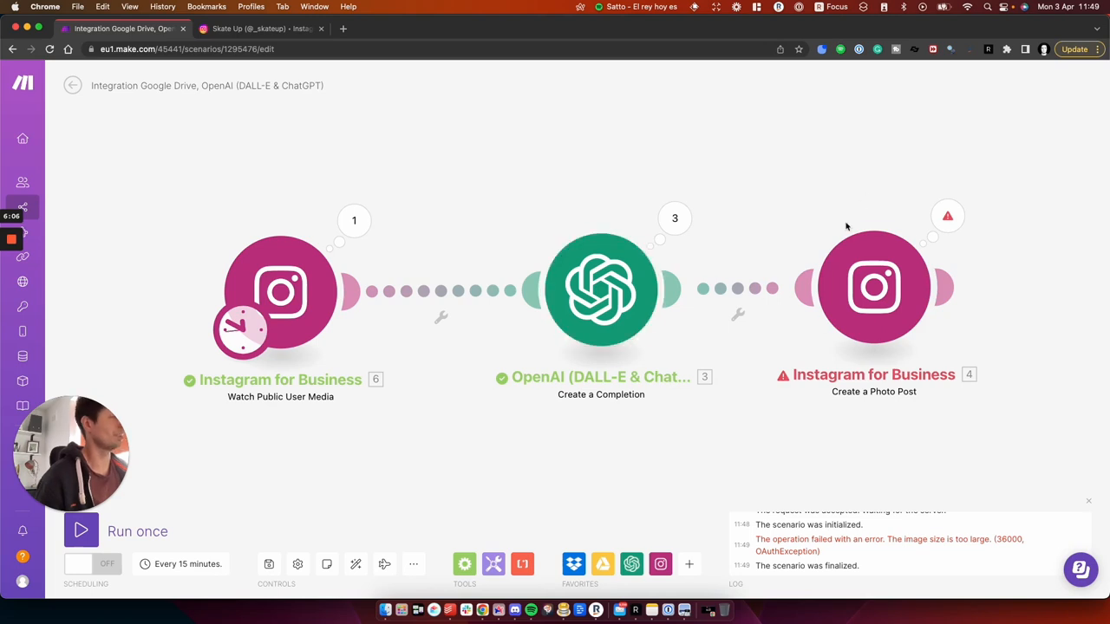
left_click(260, 28)
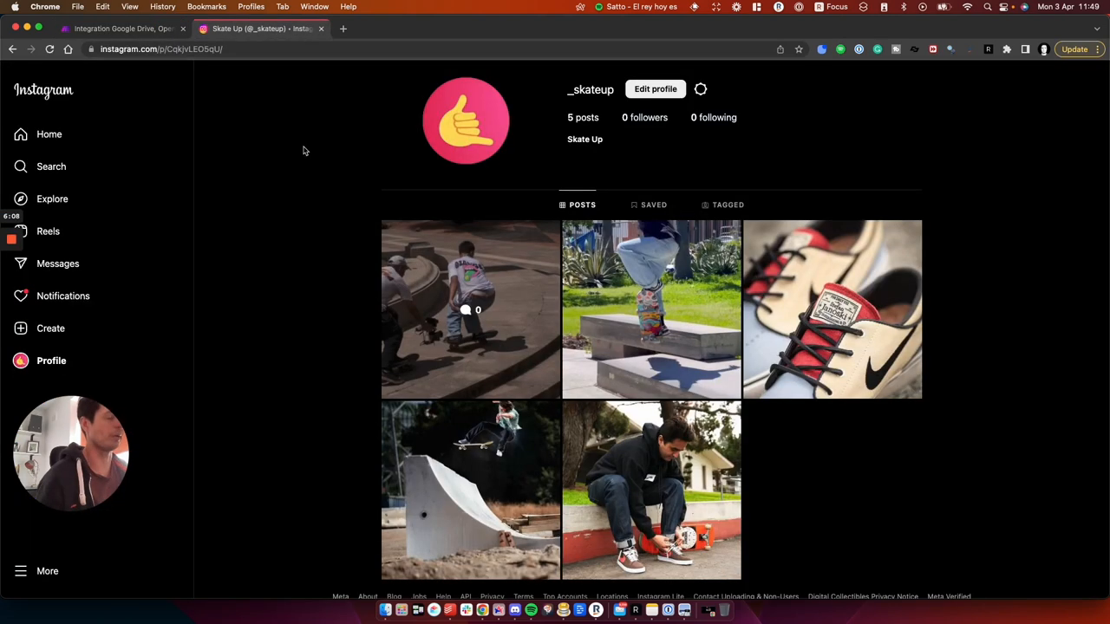
mouse_move(267, 352)
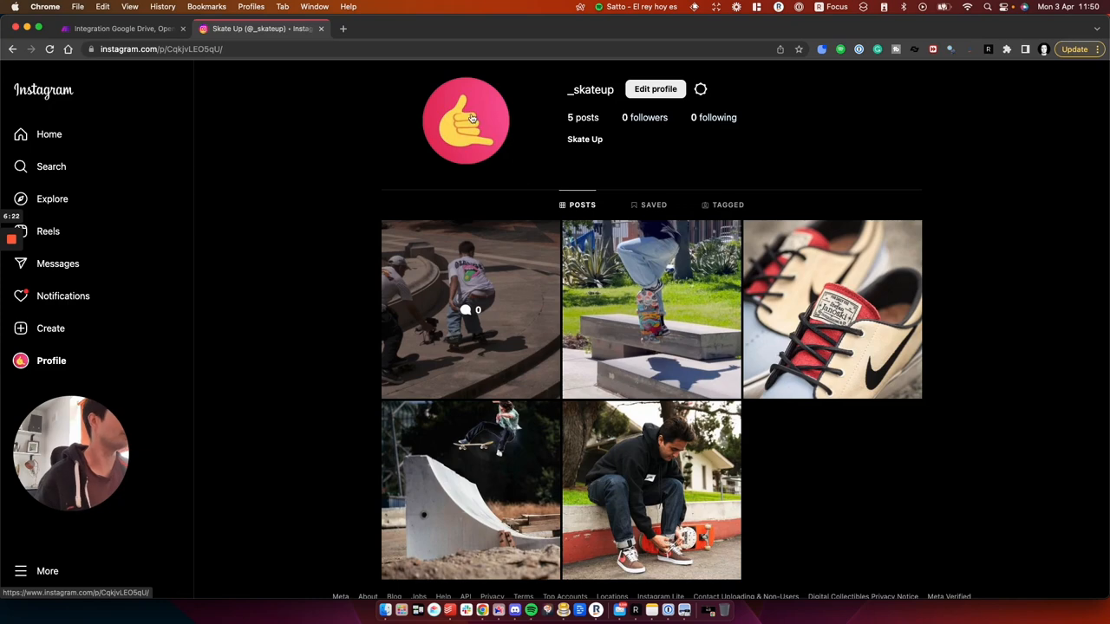
mouse_move(309, 209)
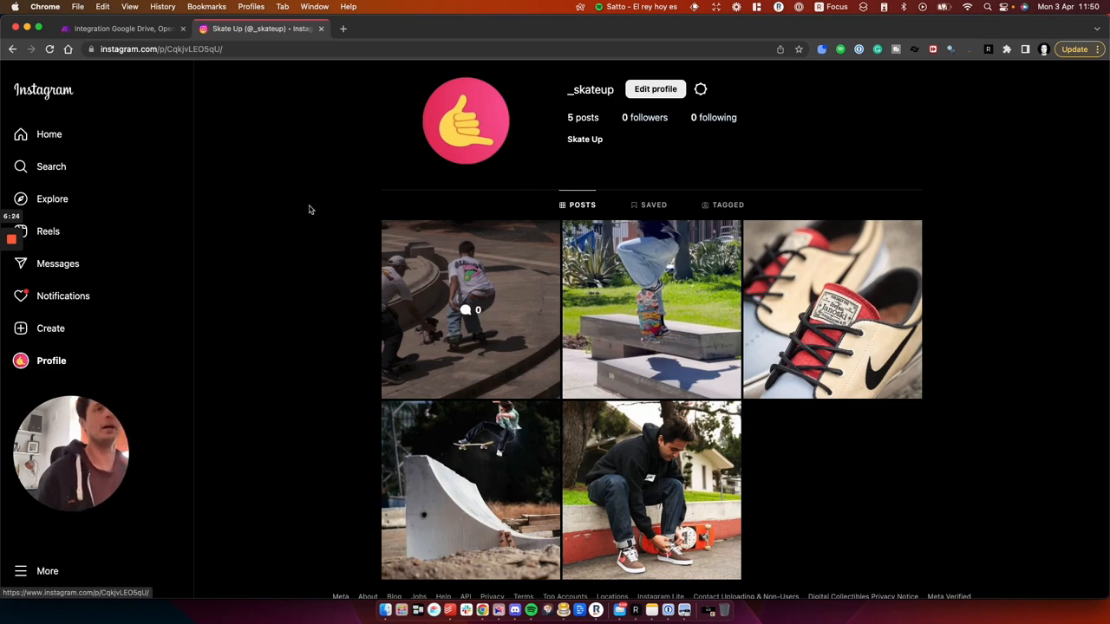